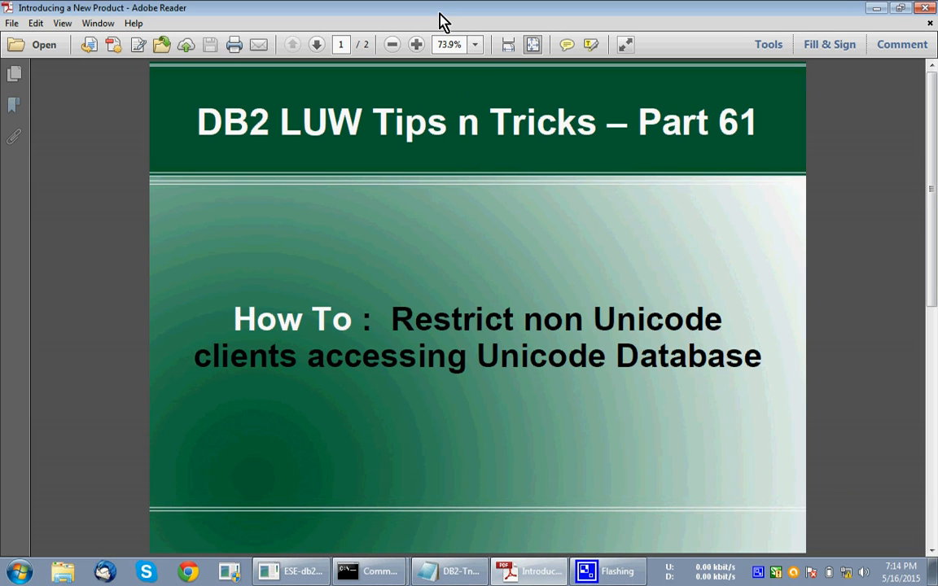
Run db2 -td@ -vf on D:\Study\Video-Tutorial\mytutorial\DB2-TnT-Part61\solution.sql in the CLP.
{"action": "left_click", "coordinate": [315, 44]}
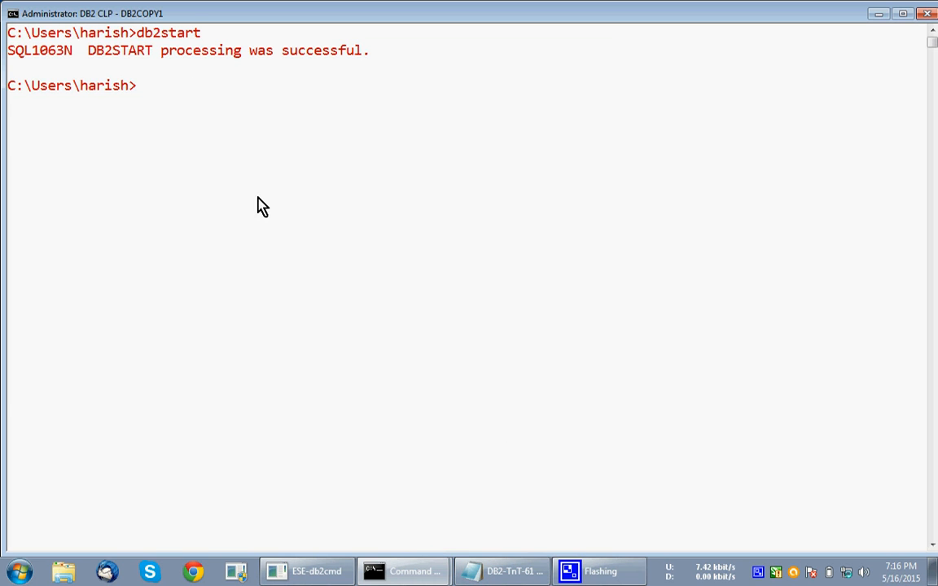
{"action": "left_click", "coordinate": [501, 570]}
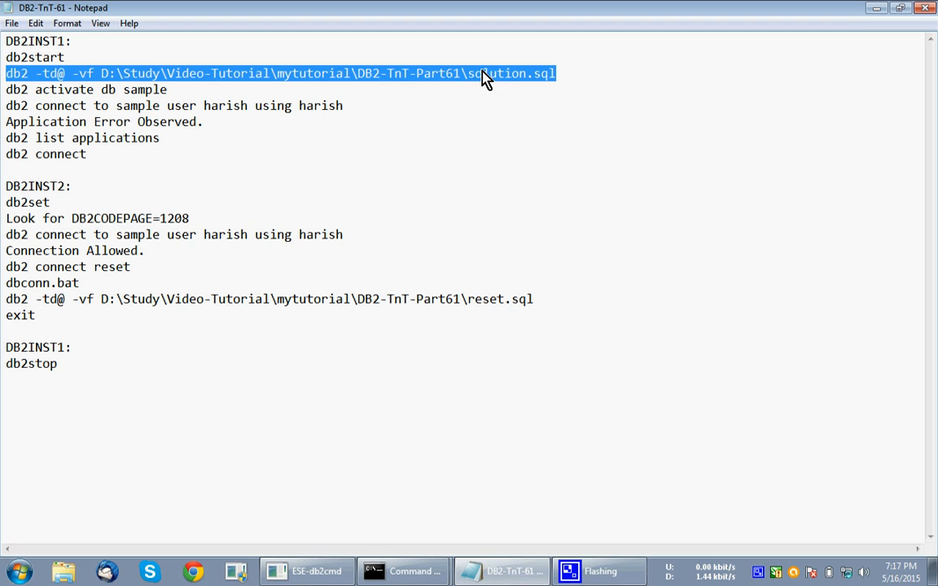
{"action": "mouse_move", "coordinate": [404, 571]}
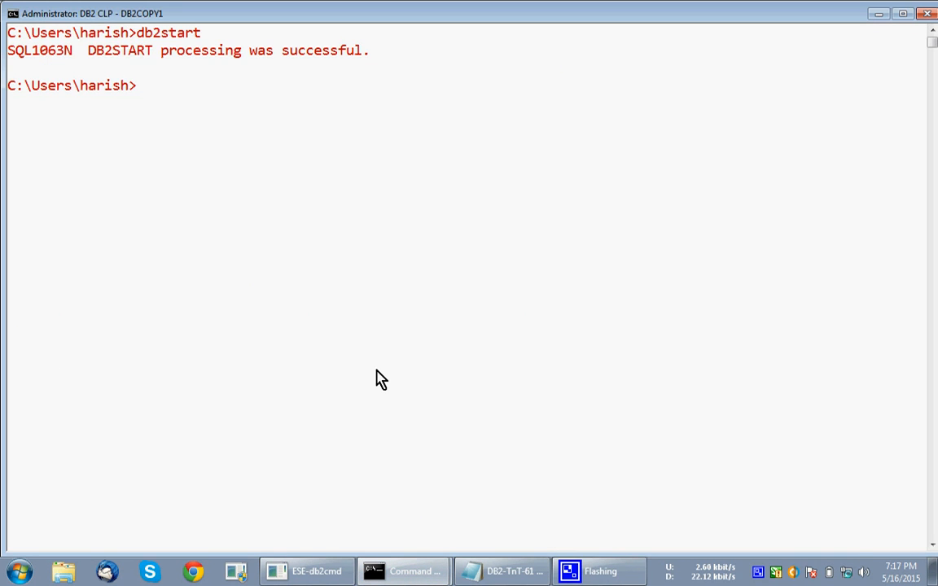
{"action": "type", "text": "db2 -td@ -vf D:\\Study\\Video-Tutorial\\mytutorial\\DB2-TnT-Part61\\solution.sql"}
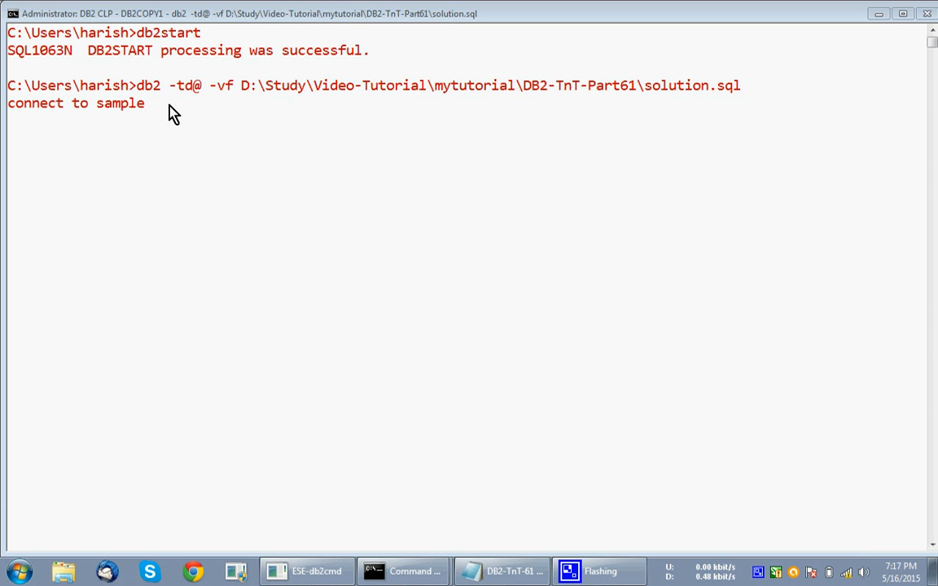
{"action": "mouse_move", "coordinate": [278, 144]}
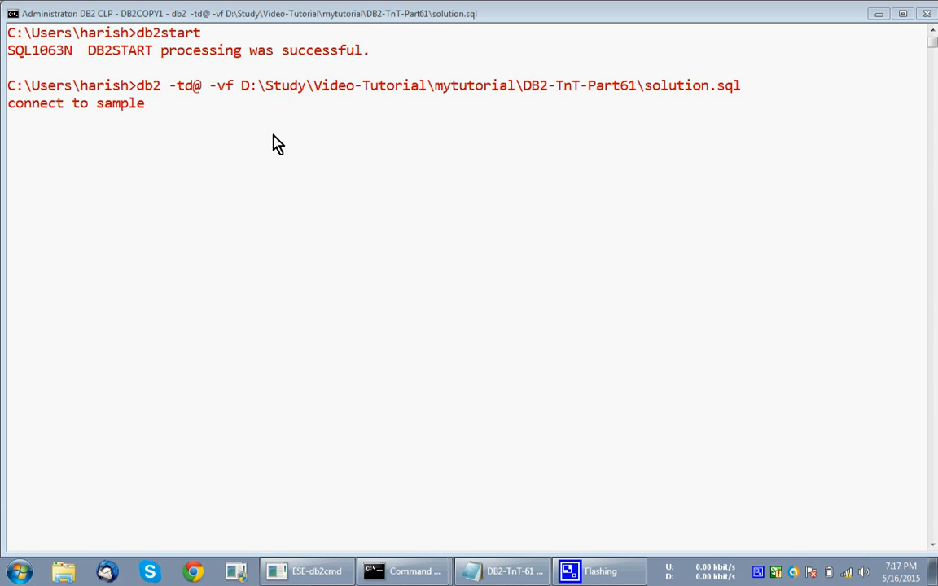
{"action": "mouse_move", "coordinate": [377, 172]}
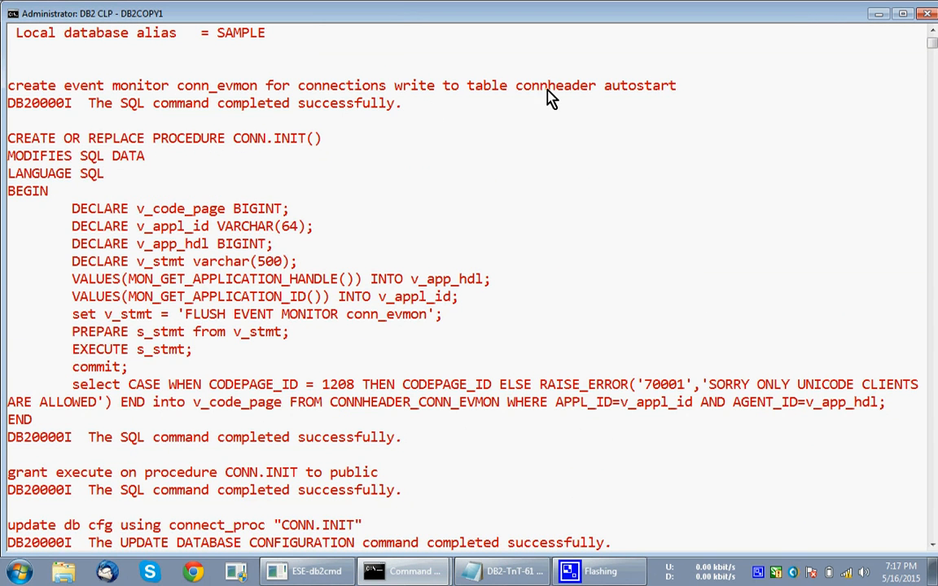
{"action": "mouse_move", "coordinate": [560, 99]}
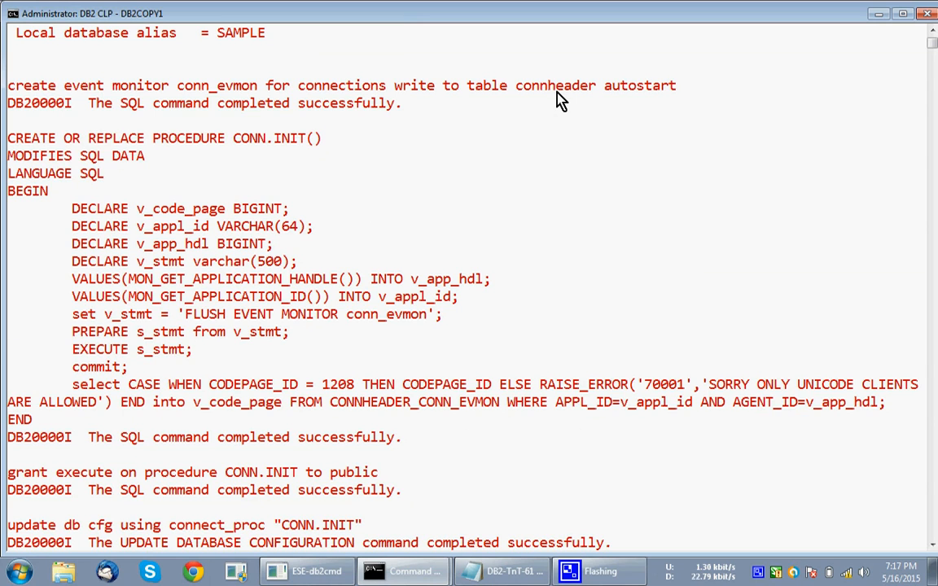
{"action": "mouse_move", "coordinate": [92, 154]}
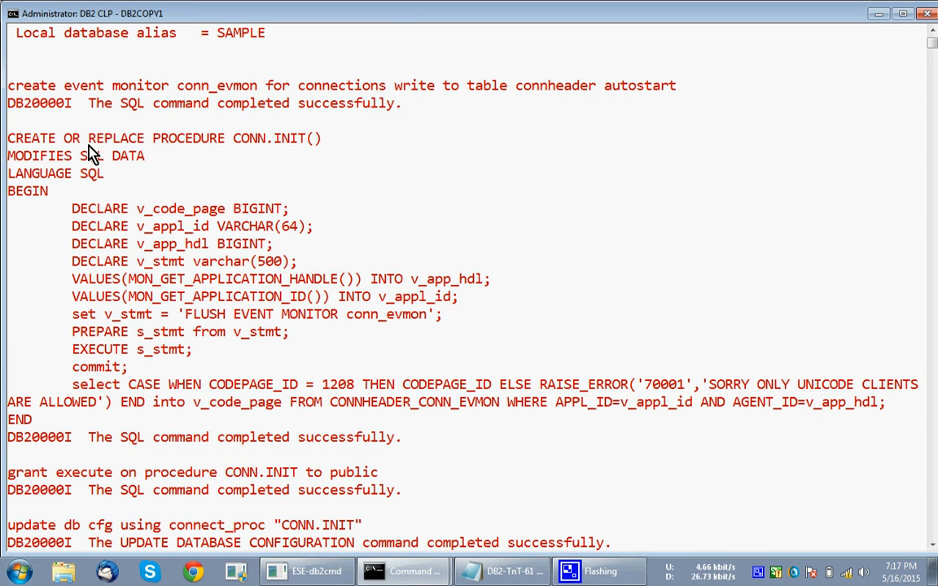
{"action": "mouse_move", "coordinate": [311, 156]}
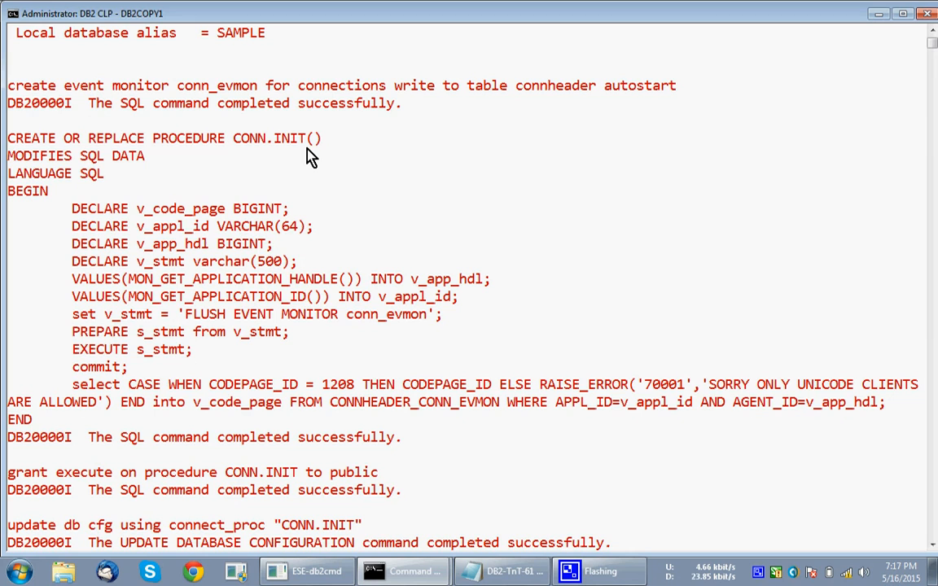
{"action": "mouse_move", "coordinate": [203, 226]}
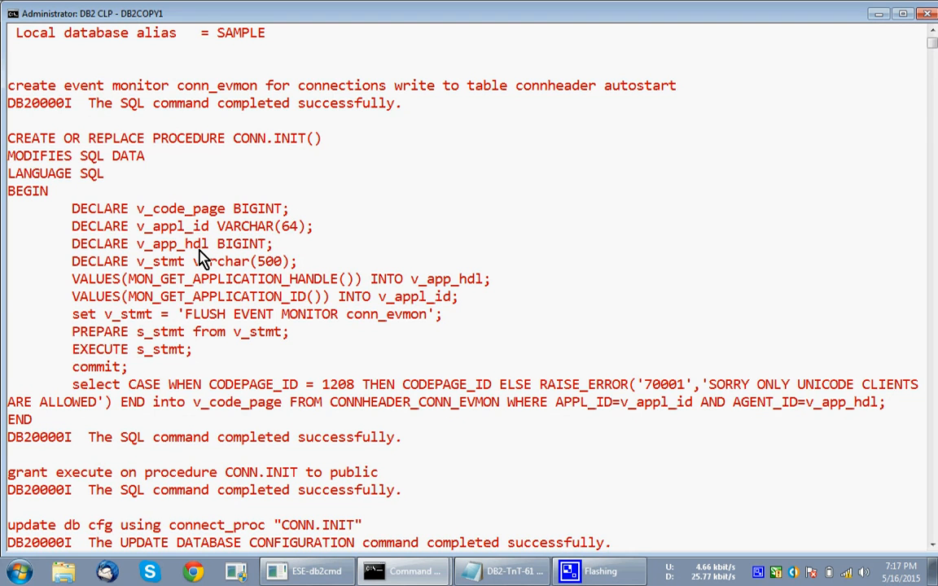
{"action": "mouse_move", "coordinate": [317, 292]}
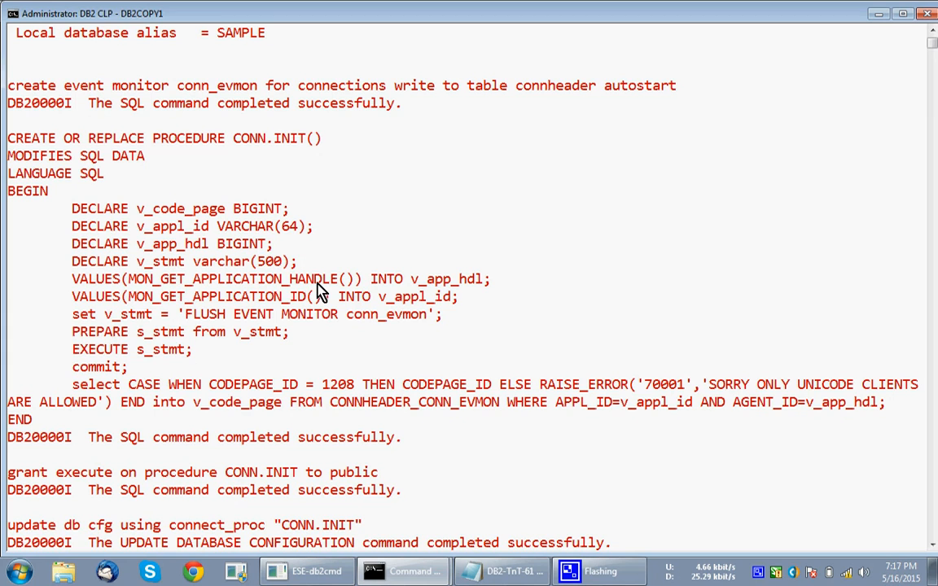
{"action": "mouse_move", "coordinate": [206, 306]}
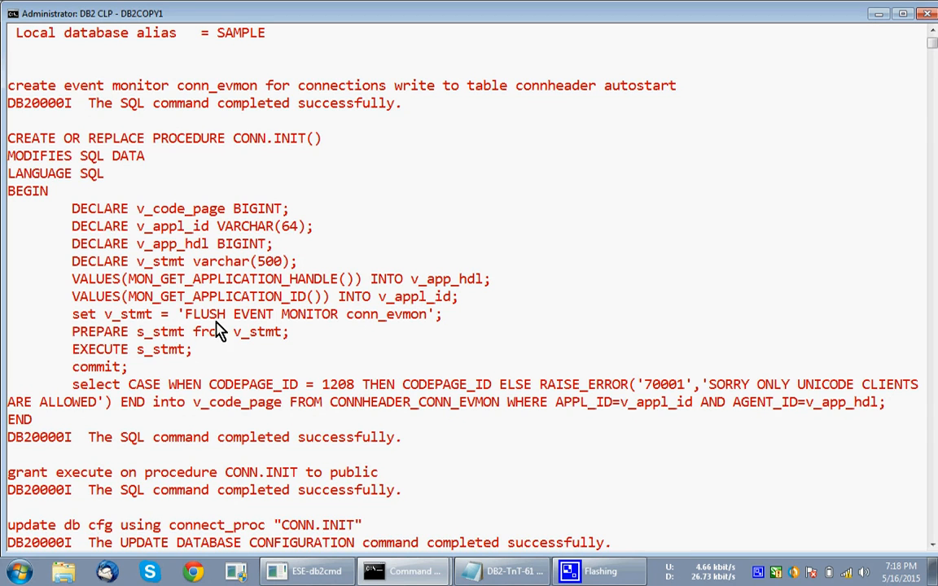
{"action": "mouse_move", "coordinate": [368, 98]}
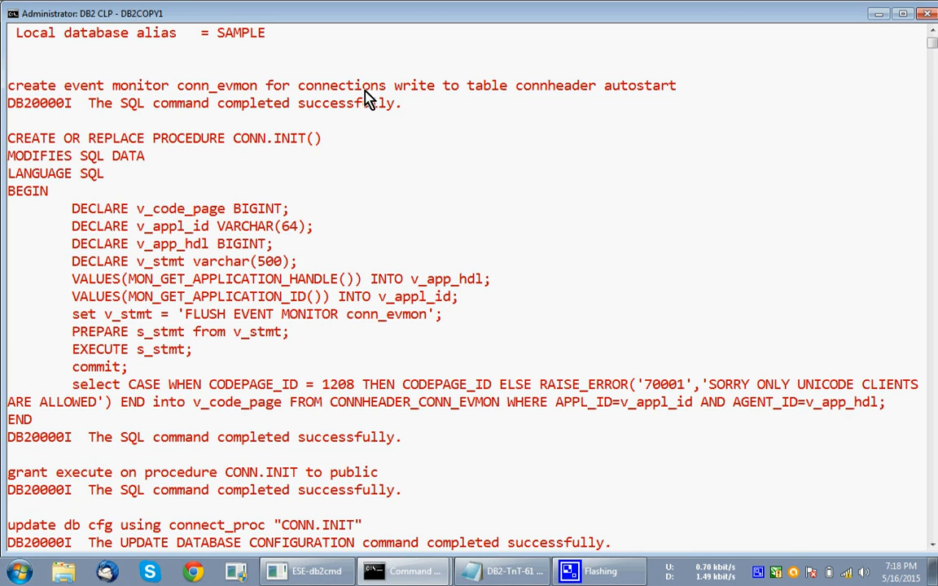
{"action": "mouse_move", "coordinate": [536, 106]}
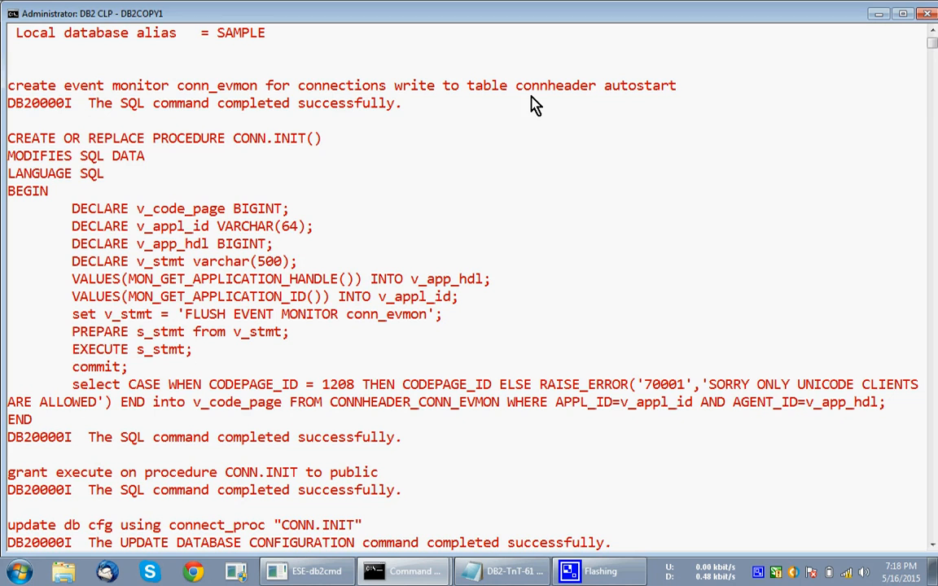
{"action": "mouse_move", "coordinate": [502, 98]}
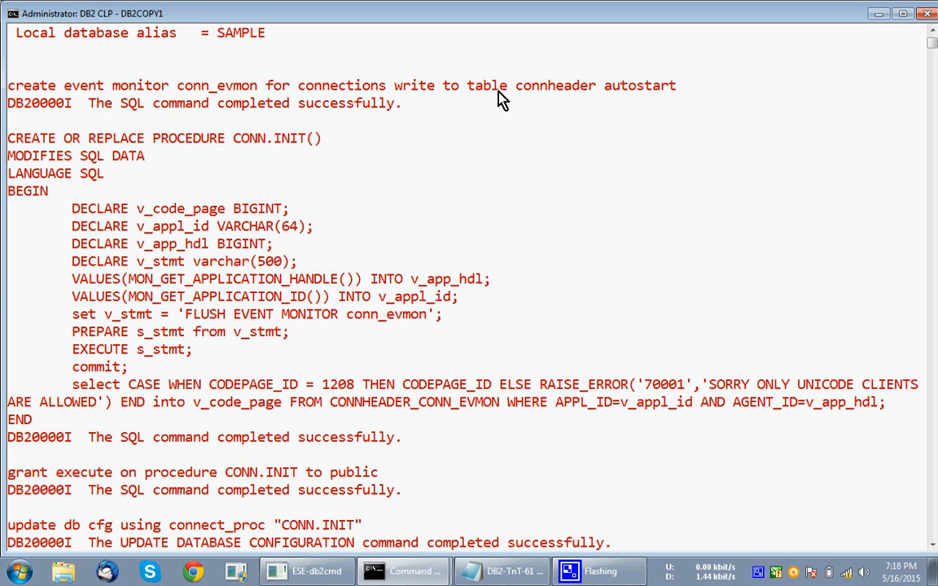
{"action": "mouse_move", "coordinate": [238, 321]}
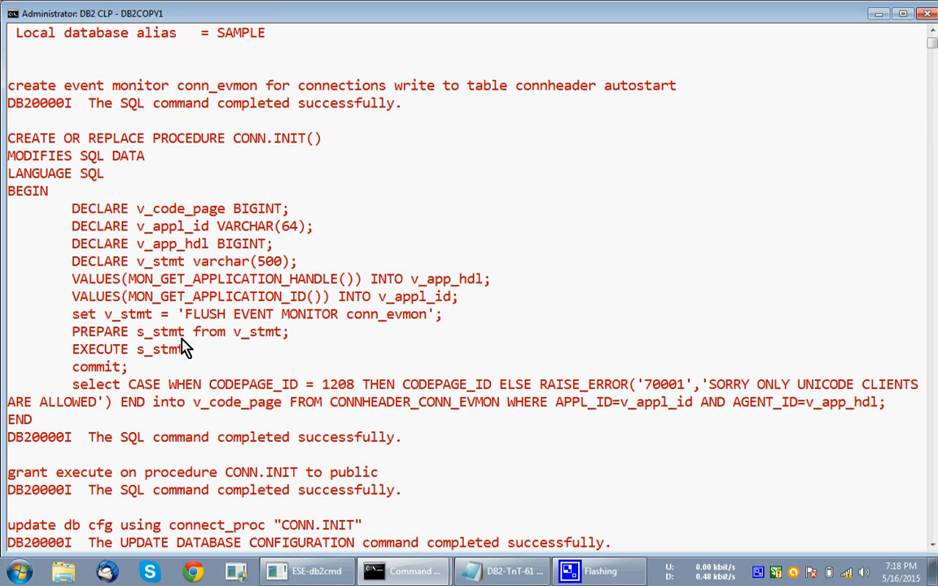
{"action": "mouse_move", "coordinate": [133, 381]}
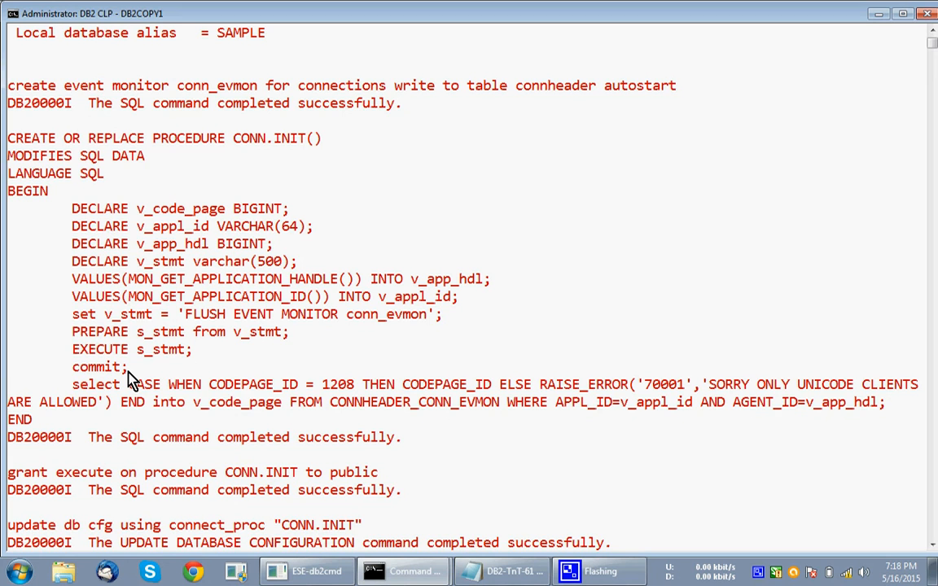
{"action": "mouse_move", "coordinate": [109, 398]}
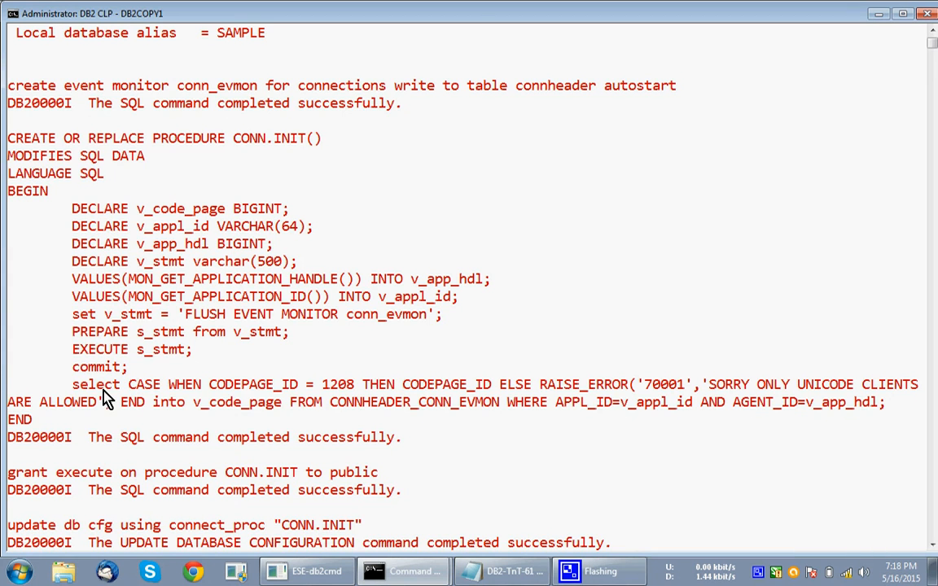
Scroll through the CONN.INIT setup output, then bring up the DB2-TnT-61 Notepad notes.
{"action": "scroll", "scroll_direction": "down", "scroll_amount": 3}
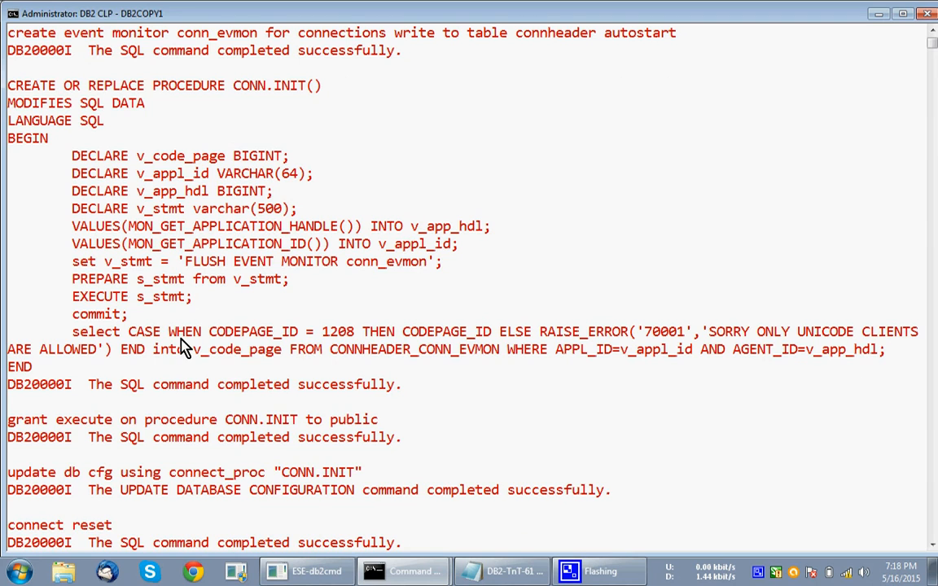
{"action": "mouse_move", "coordinate": [399, 342]}
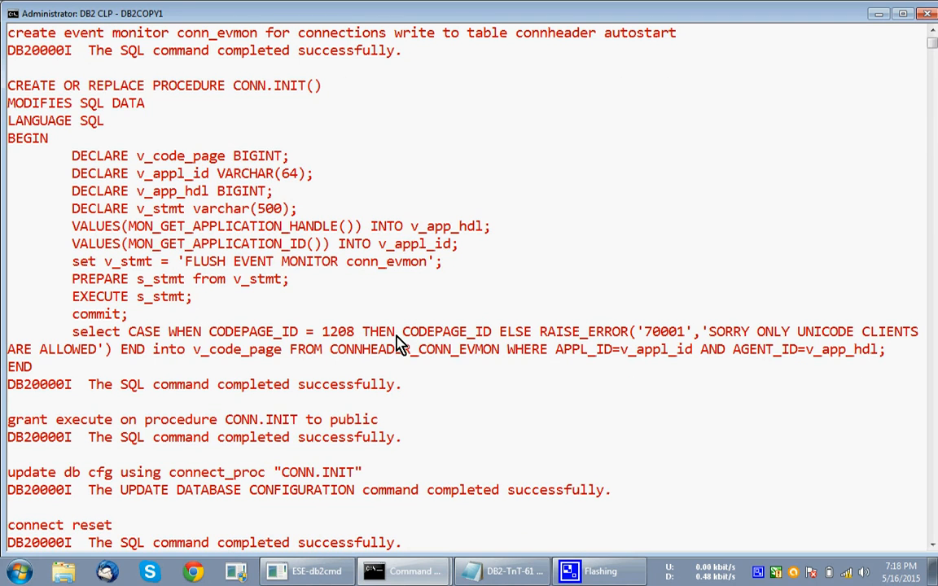
{"action": "mouse_move", "coordinate": [658, 342]}
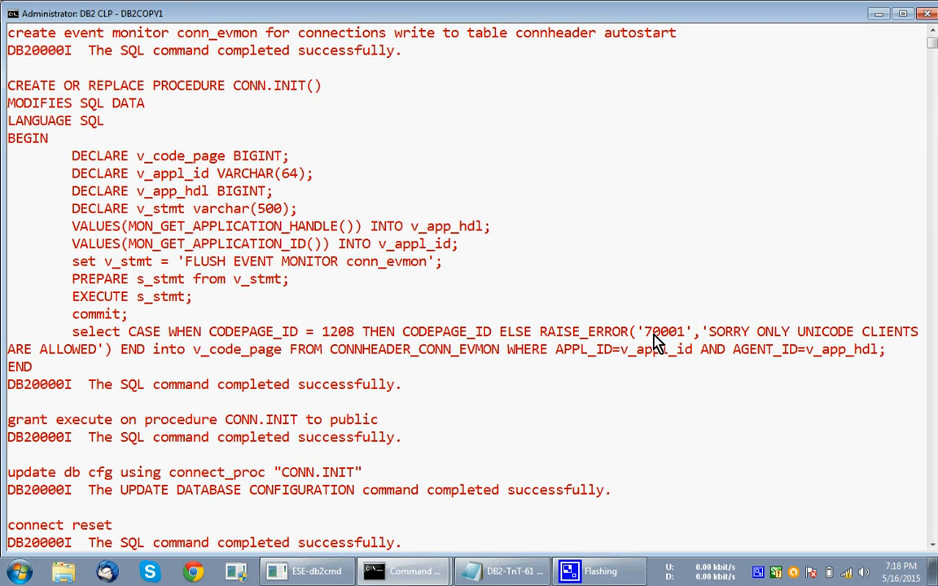
{"action": "mouse_move", "coordinate": [906, 342]}
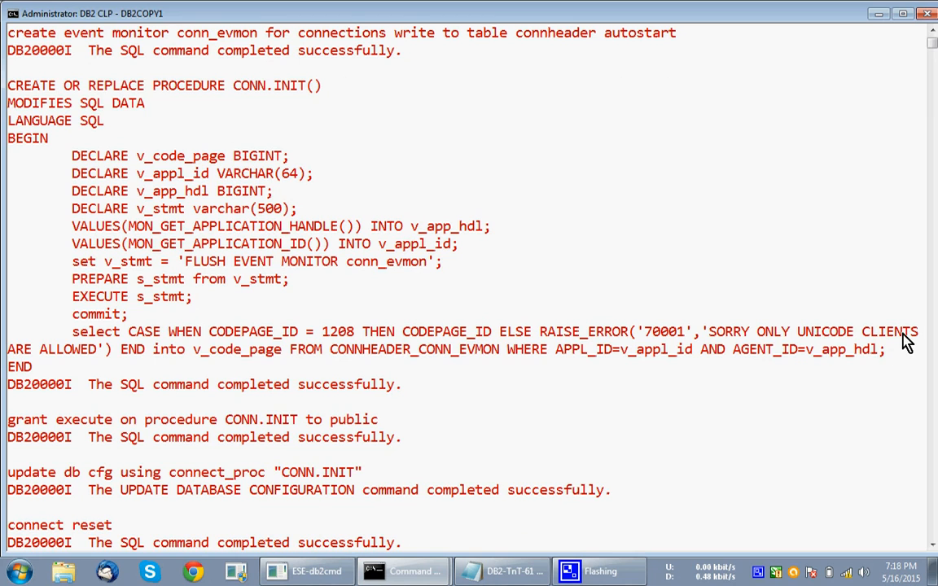
{"action": "mouse_move", "coordinate": [239, 361]}
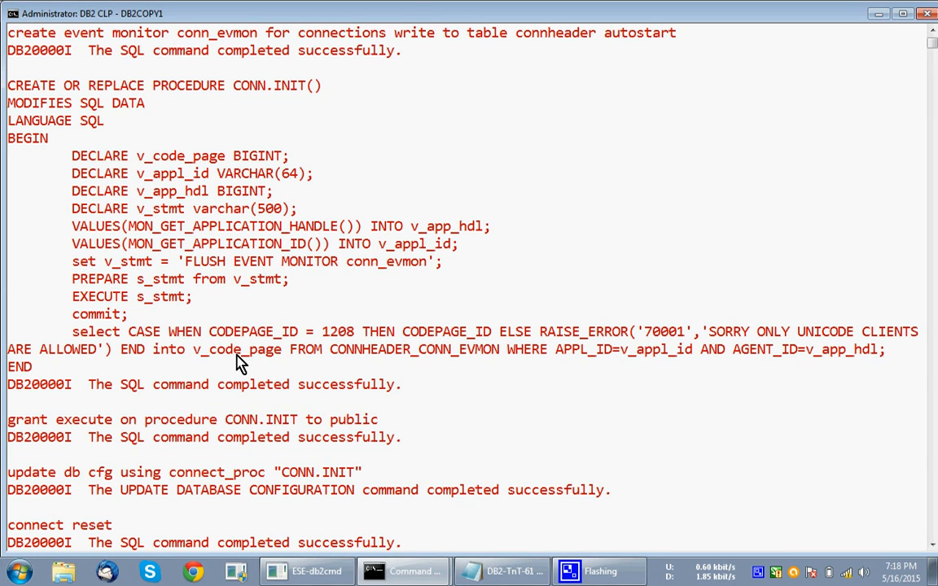
{"action": "mouse_move", "coordinate": [363, 283]}
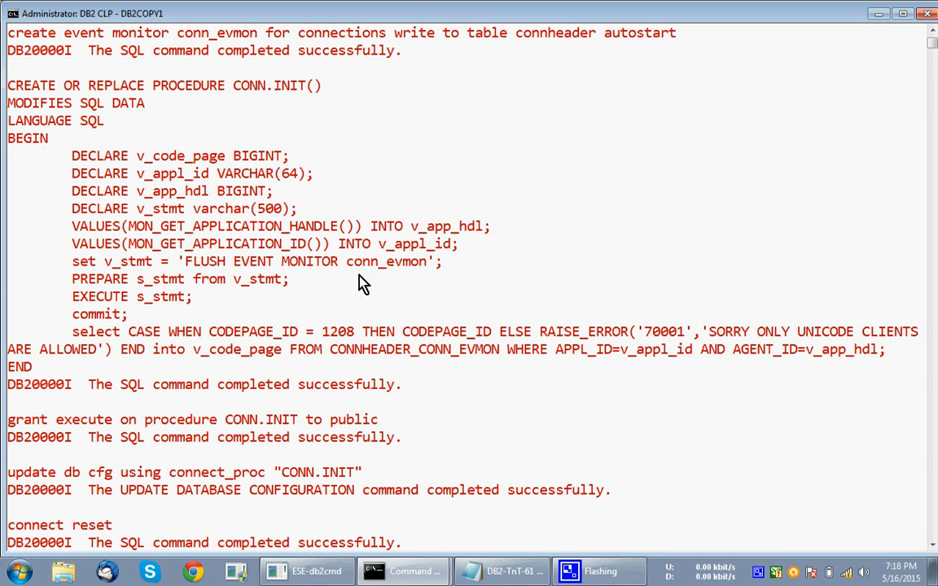
{"action": "mouse_move", "coordinate": [436, 364]}
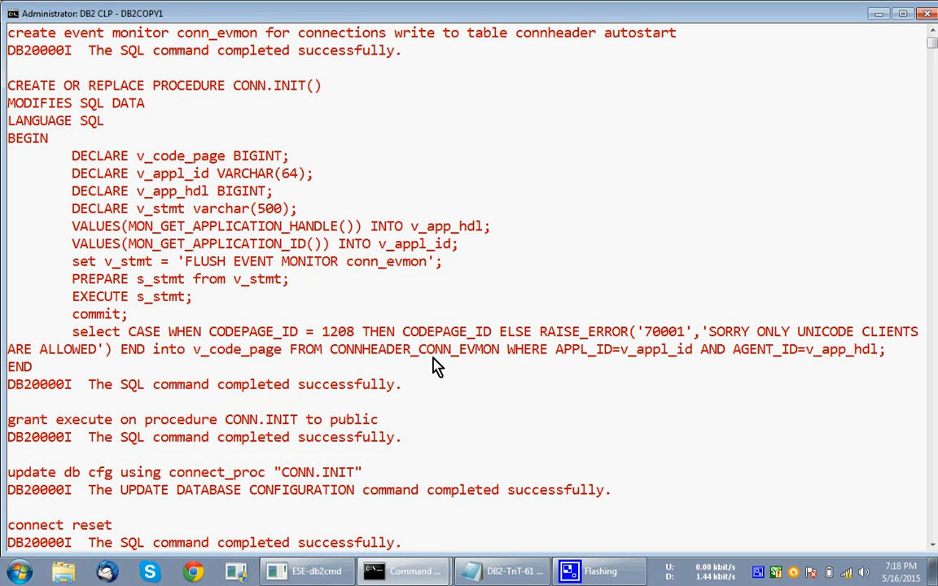
{"action": "mouse_move", "coordinate": [518, 40]}
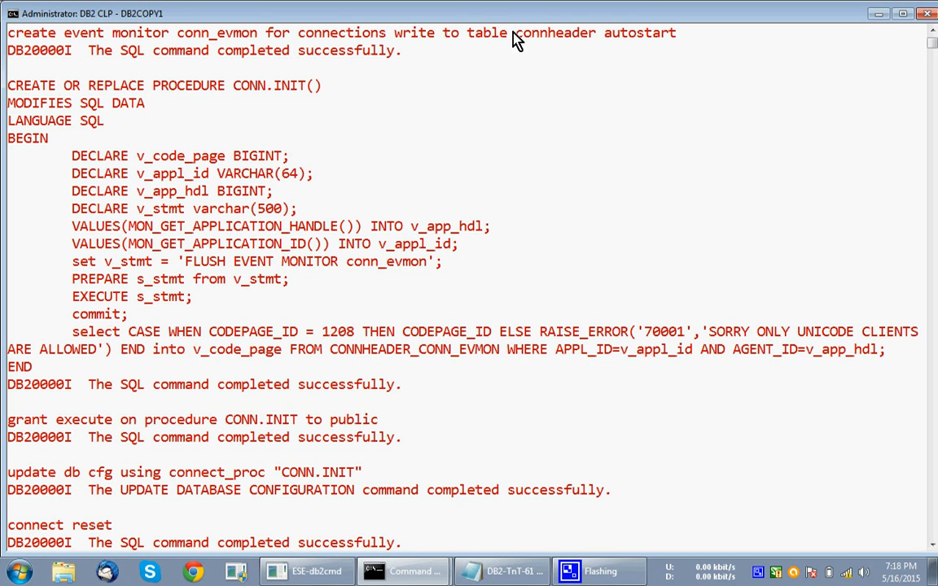
{"action": "mouse_move", "coordinate": [456, 364]}
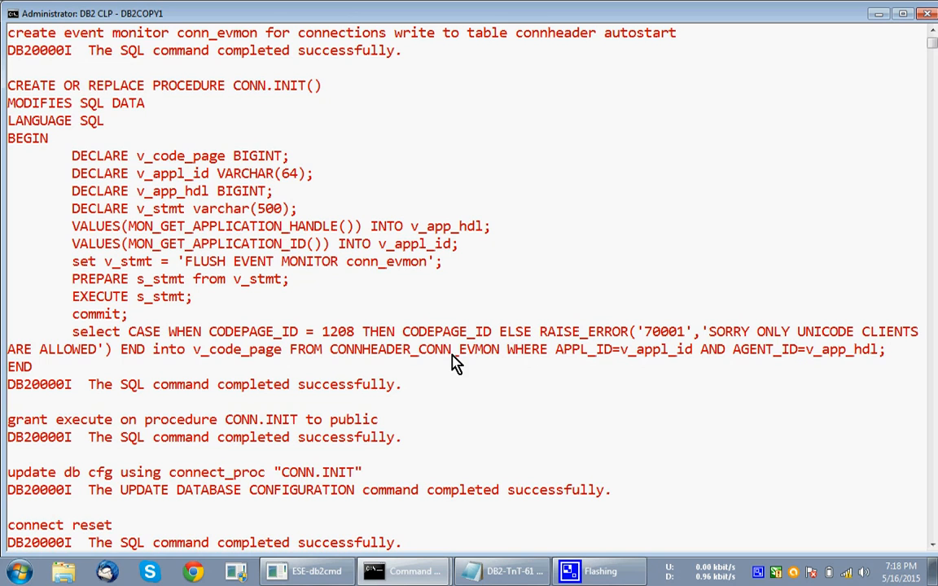
{"action": "mouse_move", "coordinate": [606, 363]}
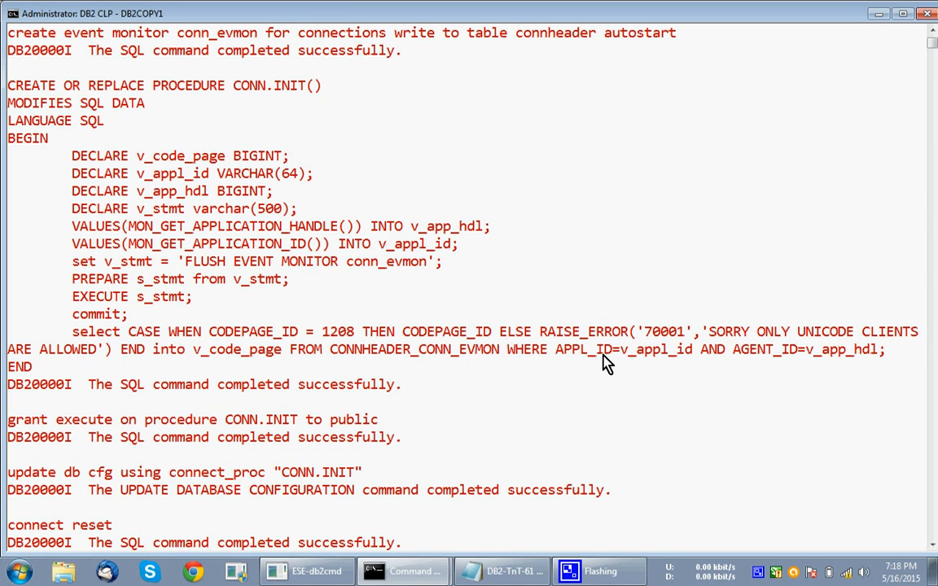
{"action": "mouse_move", "coordinate": [782, 369]}
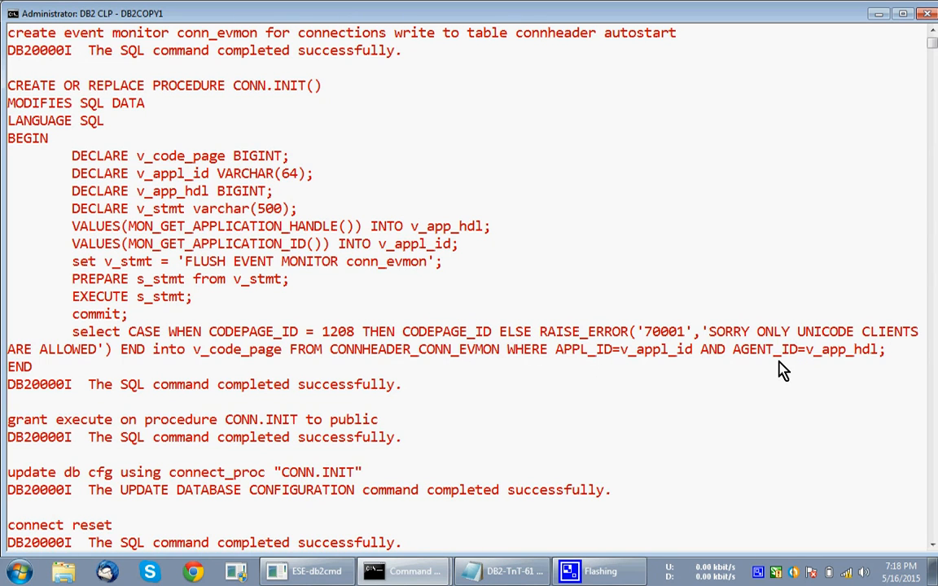
{"action": "mouse_move", "coordinate": [665, 372]}
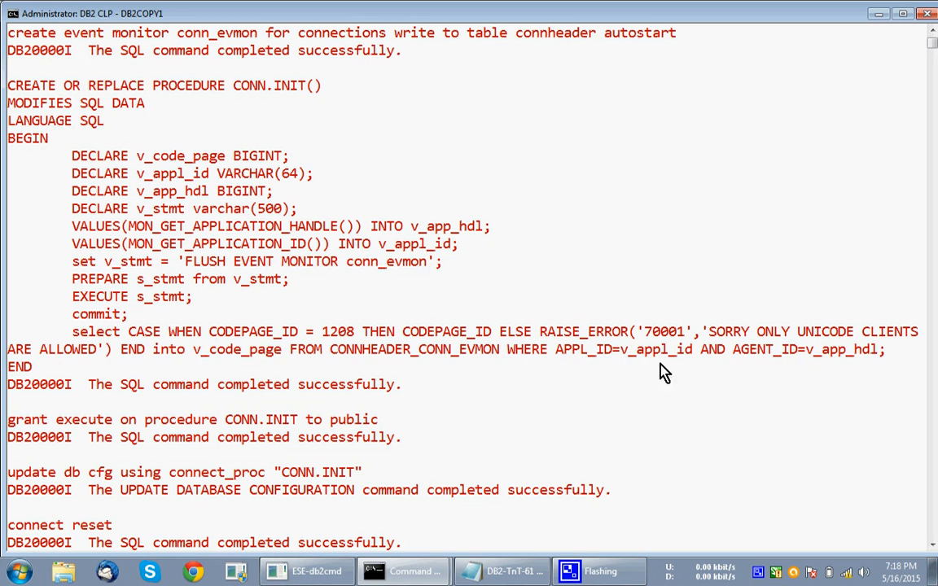
{"action": "mouse_move", "coordinate": [267, 344]}
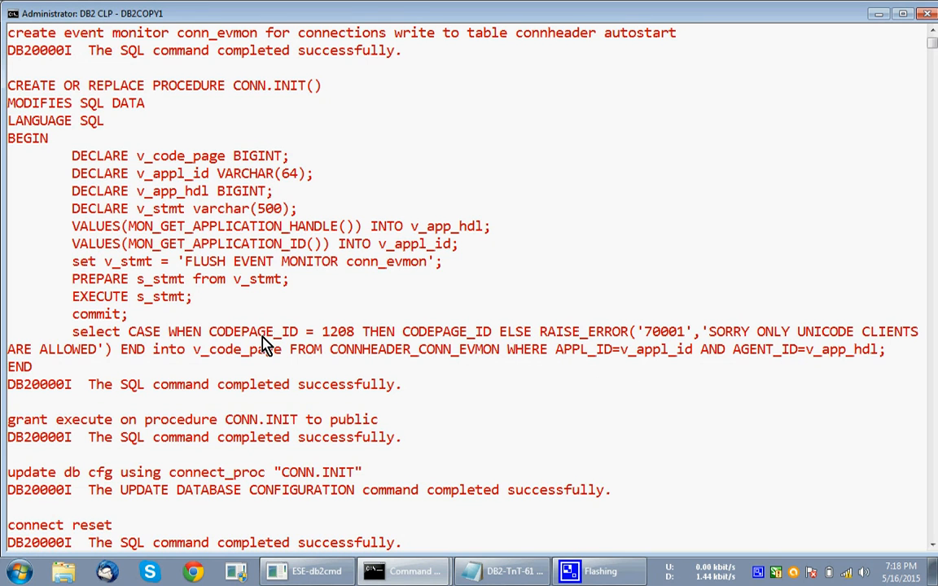
{"action": "mouse_move", "coordinate": [326, 343]}
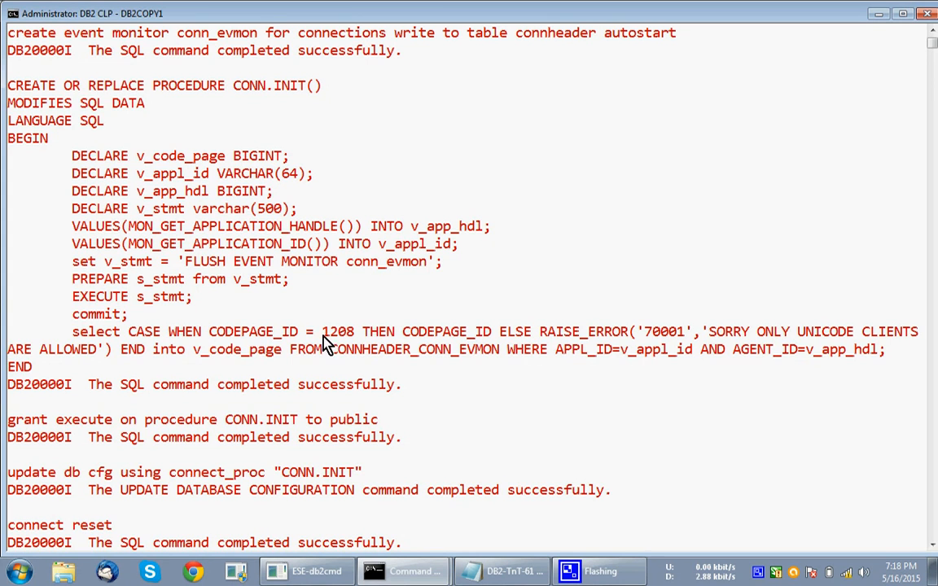
{"action": "mouse_move", "coordinate": [332, 343]}
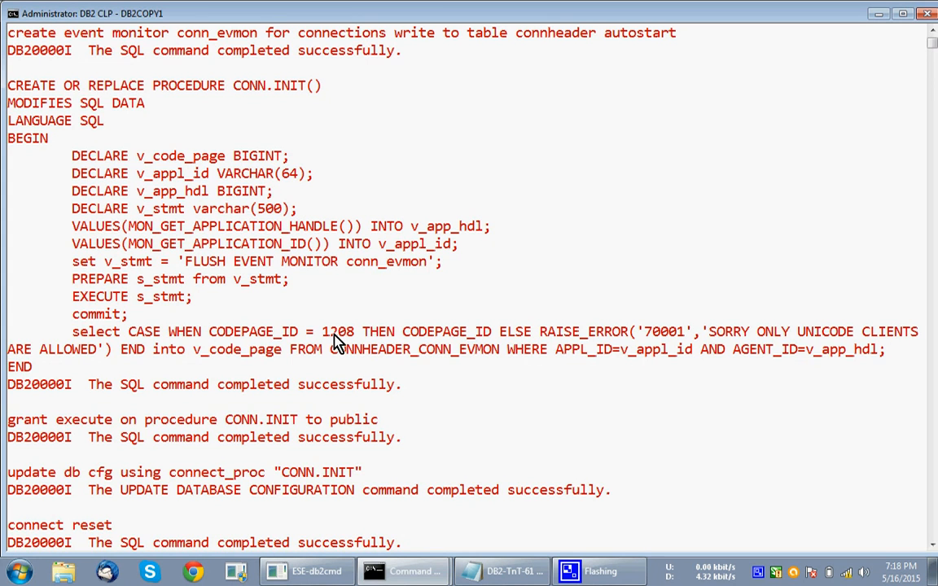
{"action": "mouse_move", "coordinate": [639, 342]}
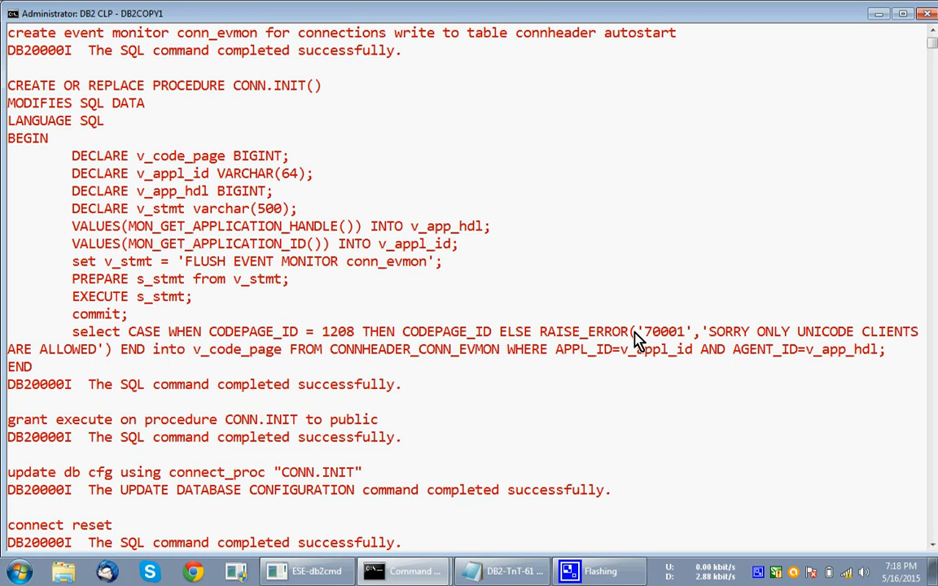
{"action": "mouse_move", "coordinate": [158, 437]}
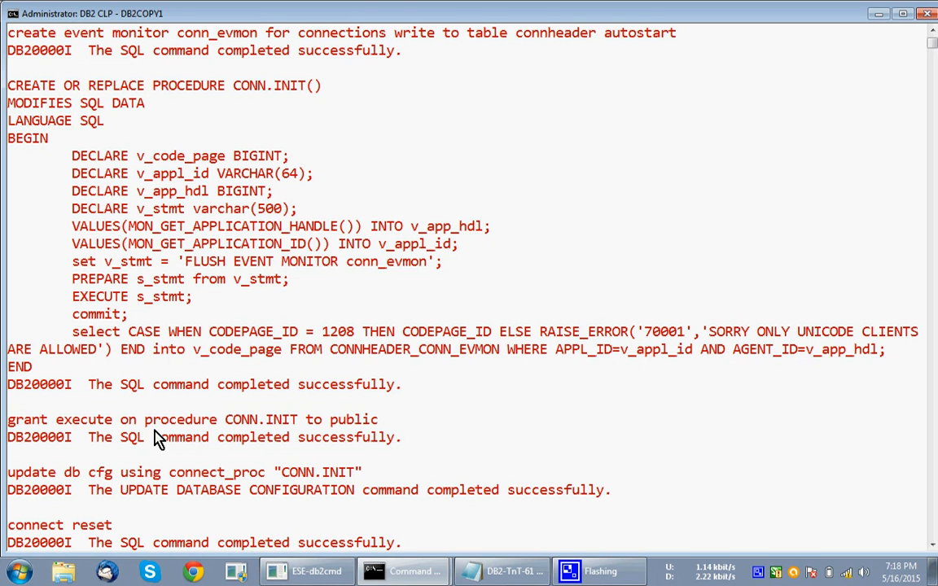
{"action": "mouse_move", "coordinate": [104, 433]}
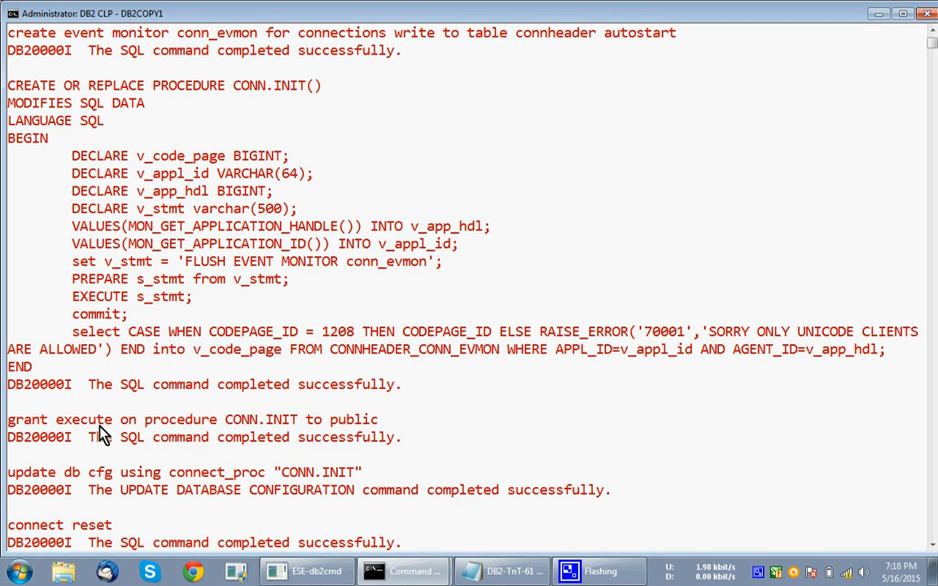
{"action": "mouse_move", "coordinate": [396, 430]}
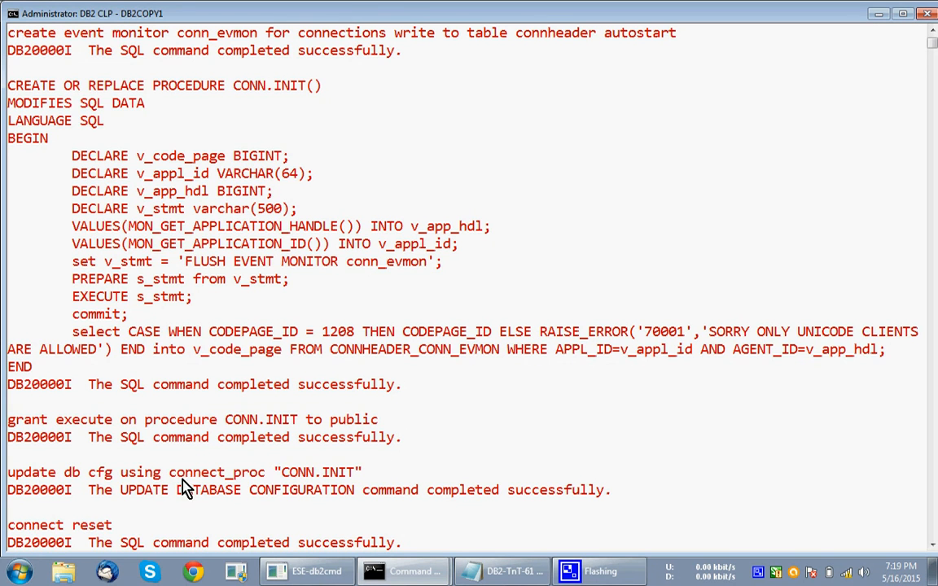
{"action": "mouse_move", "coordinate": [340, 479]}
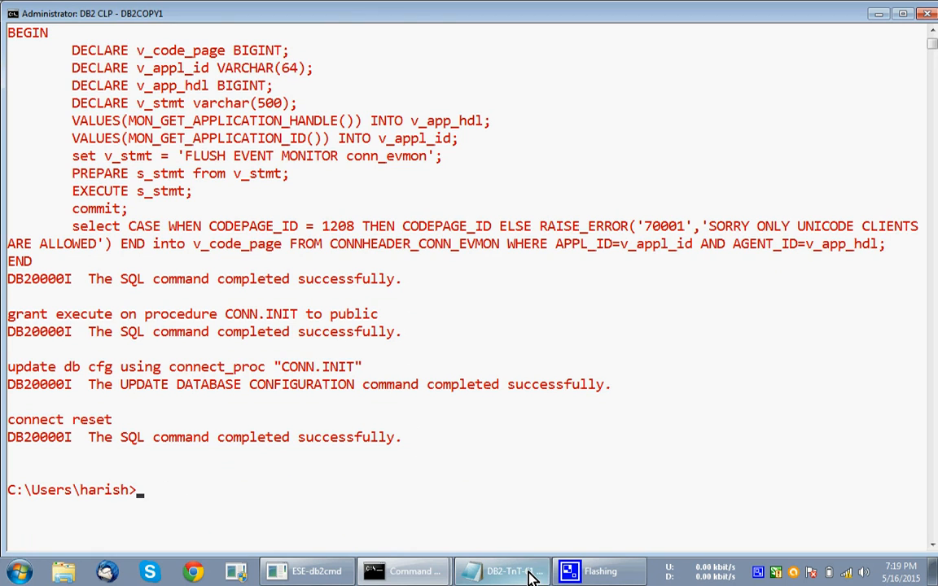
{"action": "left_click", "coordinate": [500, 570]}
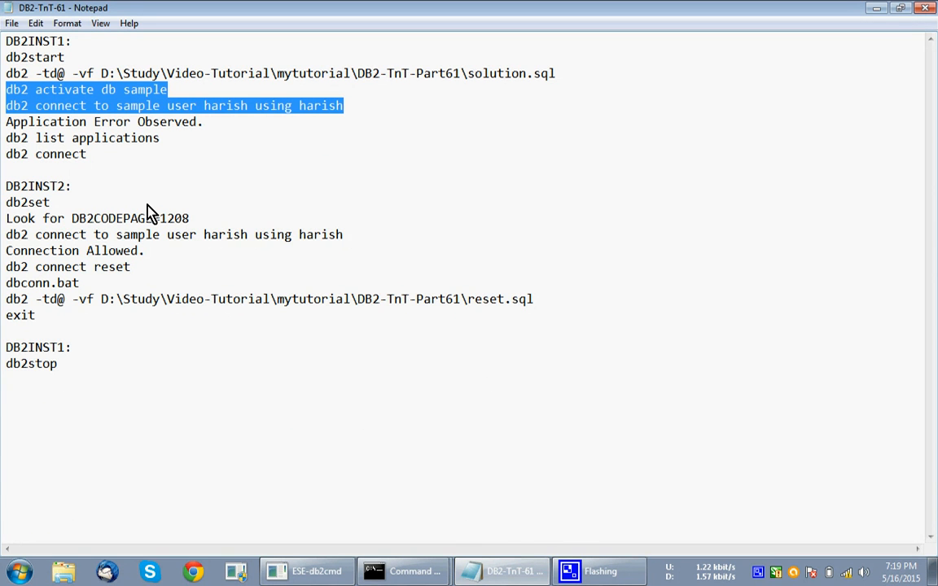
{"action": "mouse_move", "coordinate": [403, 571]}
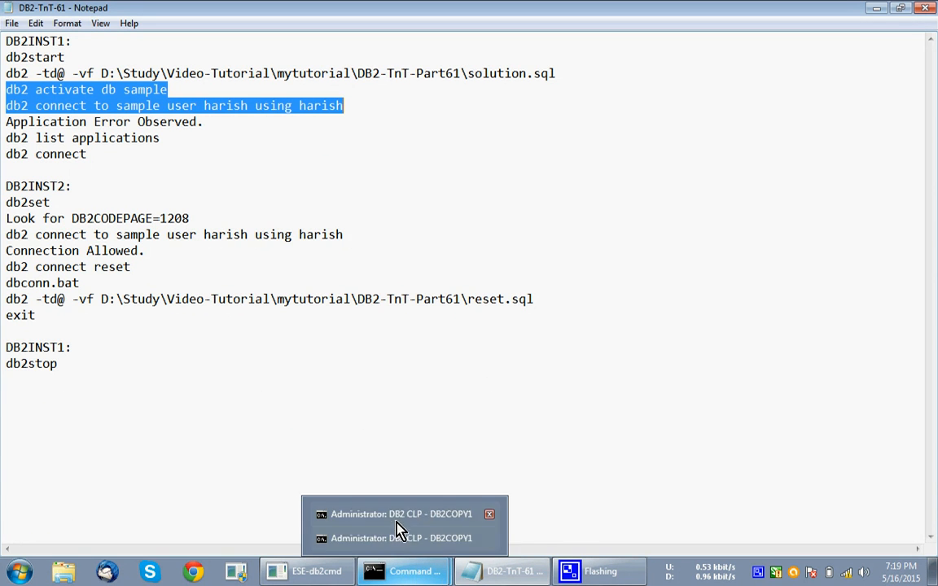
{"action": "left_click", "coordinate": [399, 513]}
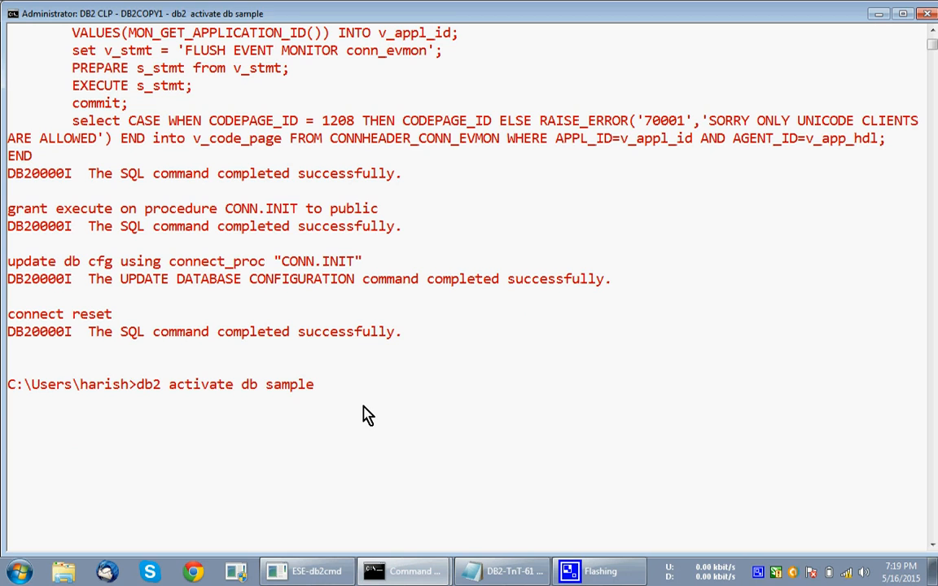
{"action": "mouse_move", "coordinate": [280, 399]}
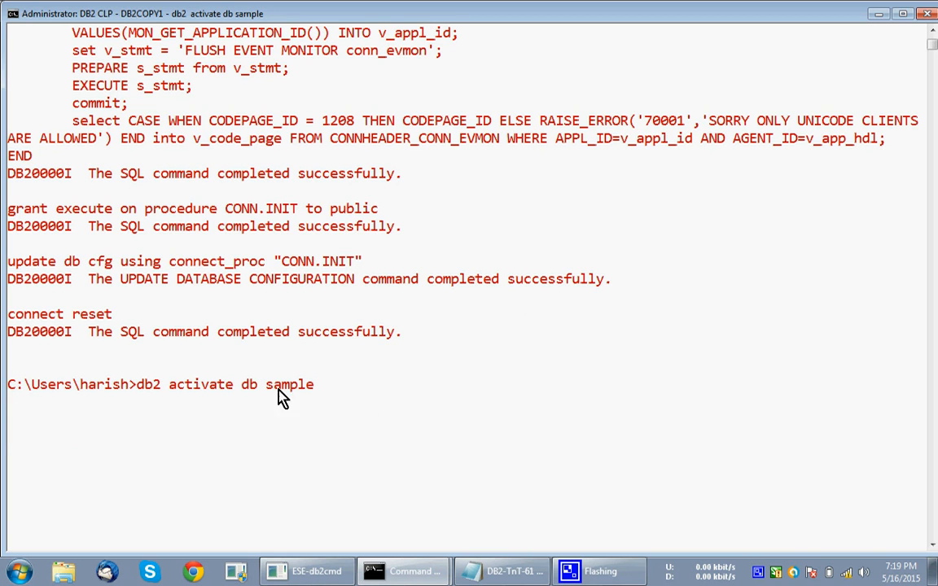
{"action": "type", "text": "db2 connect to sample user harish using harish"}
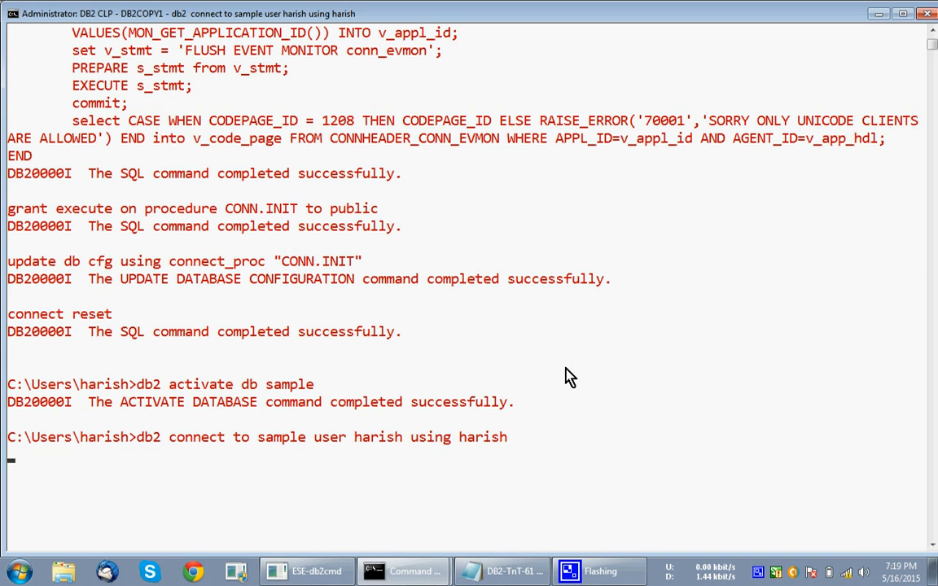
{"action": "scroll", "scroll_direction": "down", "scroll_amount": 3}
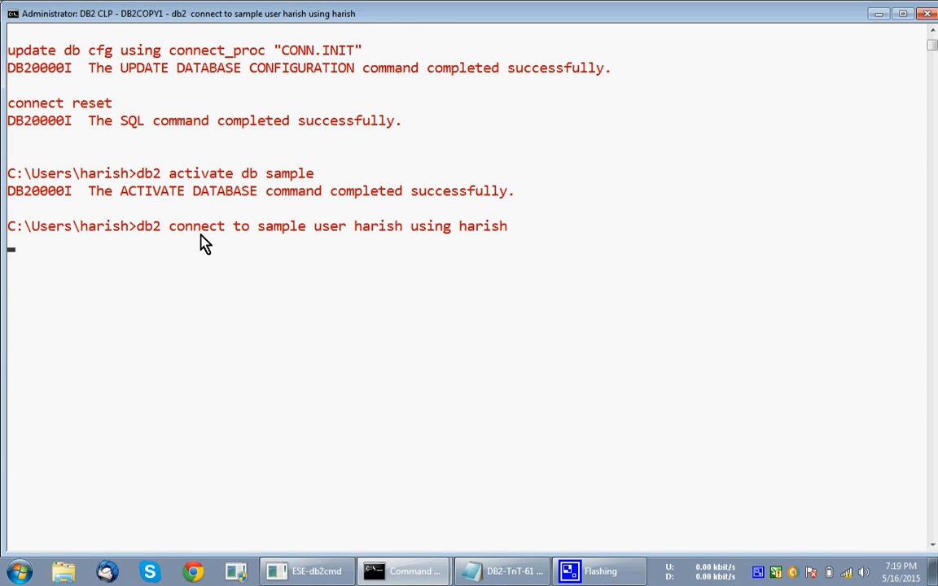
{"action": "key", "text": "enter"}
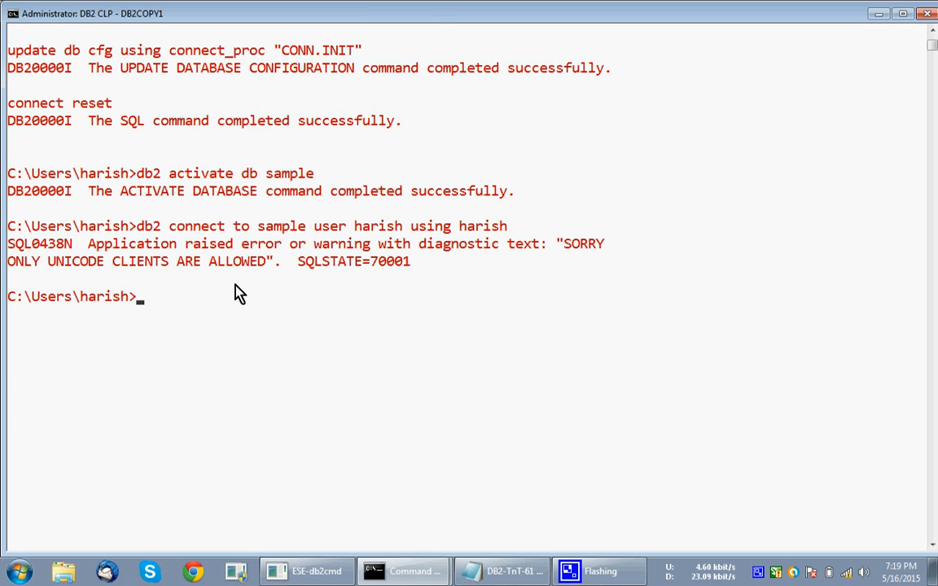
{"action": "mouse_move", "coordinate": [283, 251]}
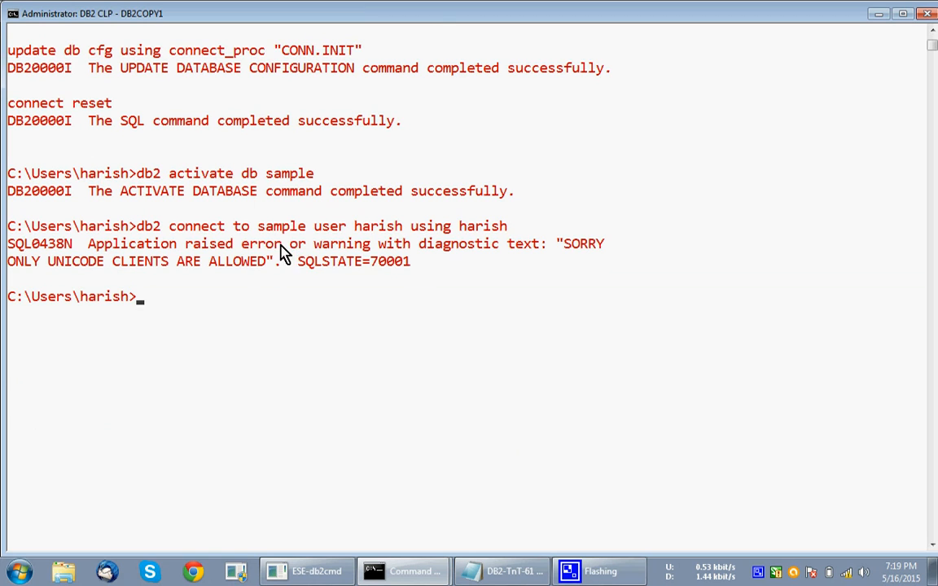
{"action": "mouse_move", "coordinate": [567, 256]}
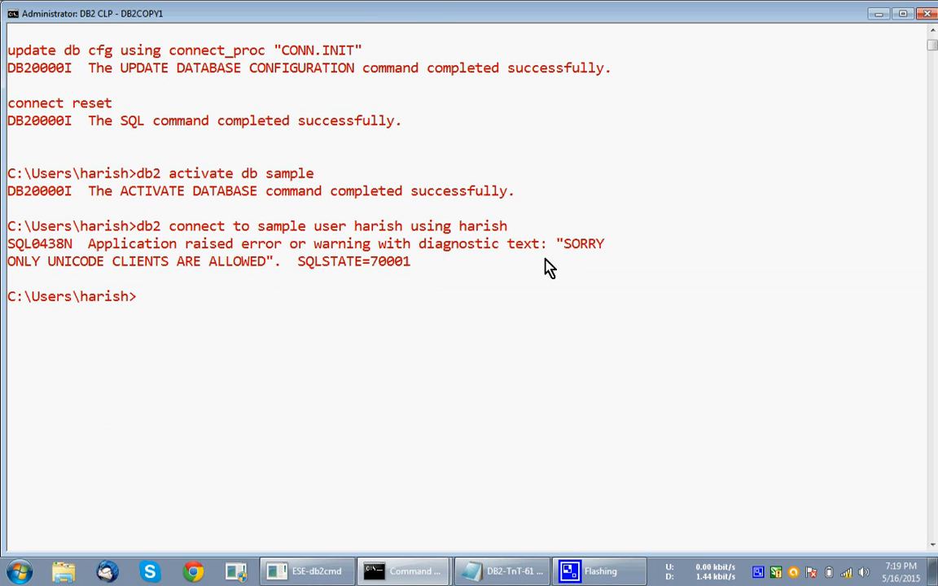
{"action": "mouse_move", "coordinate": [272, 277]}
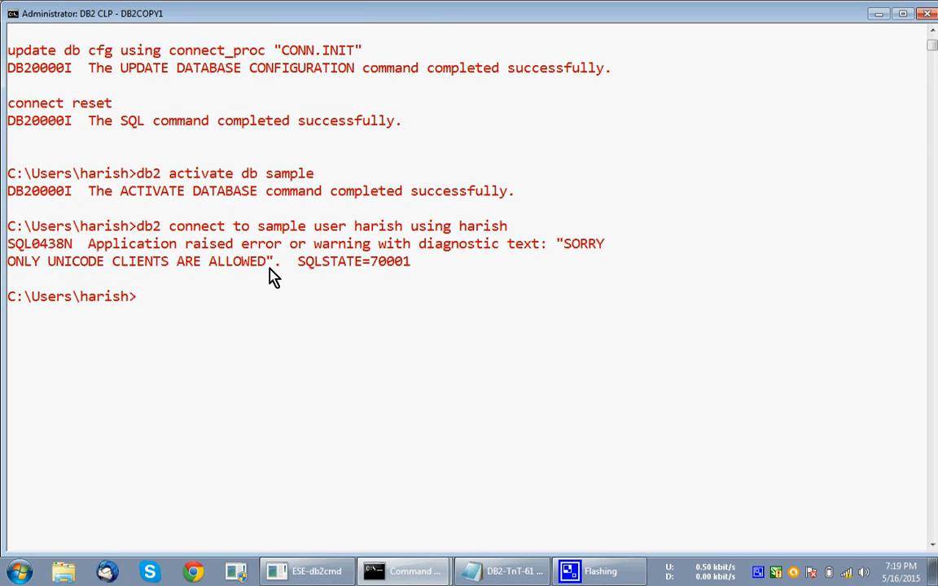
{"action": "mouse_move", "coordinate": [401, 384]}
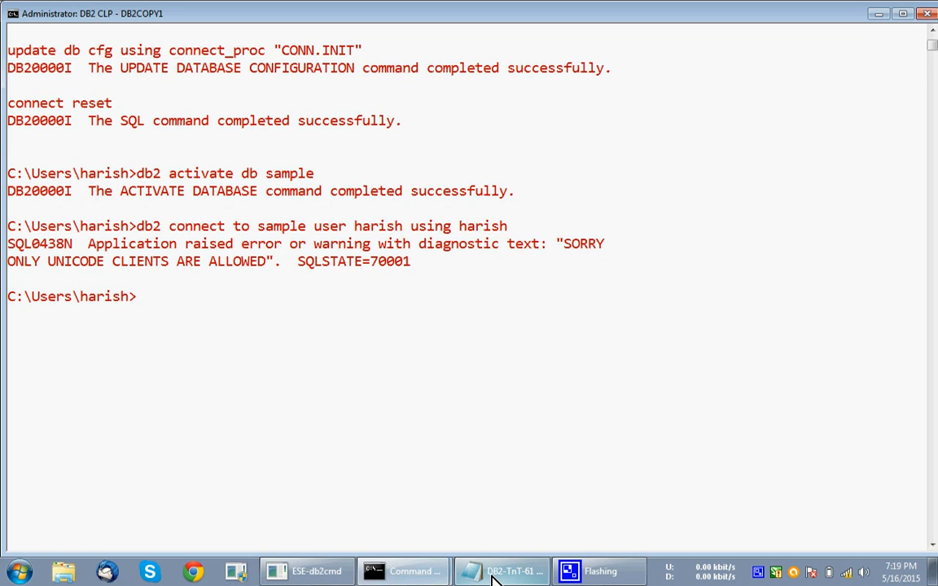
Confirm no connection exists via list applications and db2 connect, then reopen the Notepad notes.
{"action": "left_click", "coordinate": [501, 571]}
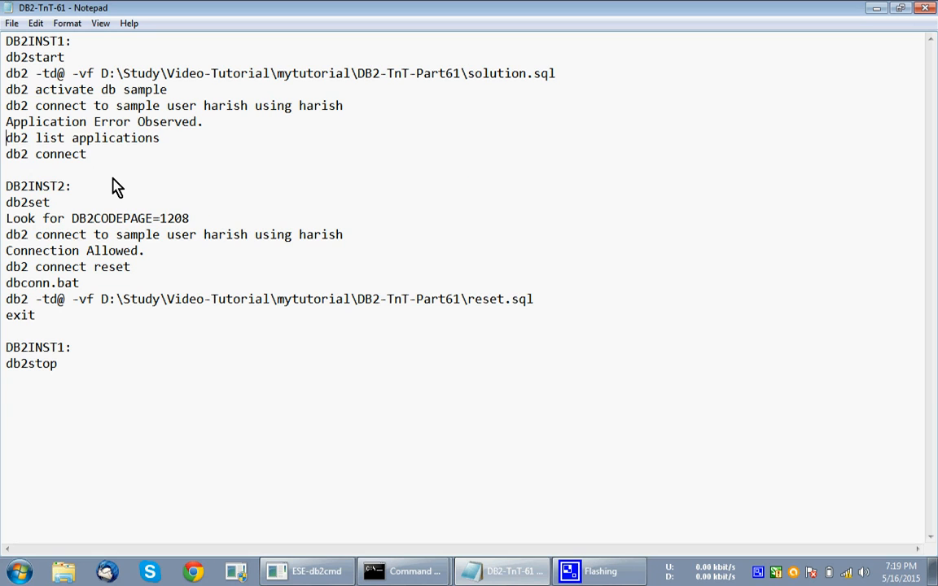
{"action": "left_click_drag", "start_coordinate": [7, 137], "coordinate": [87, 153]}
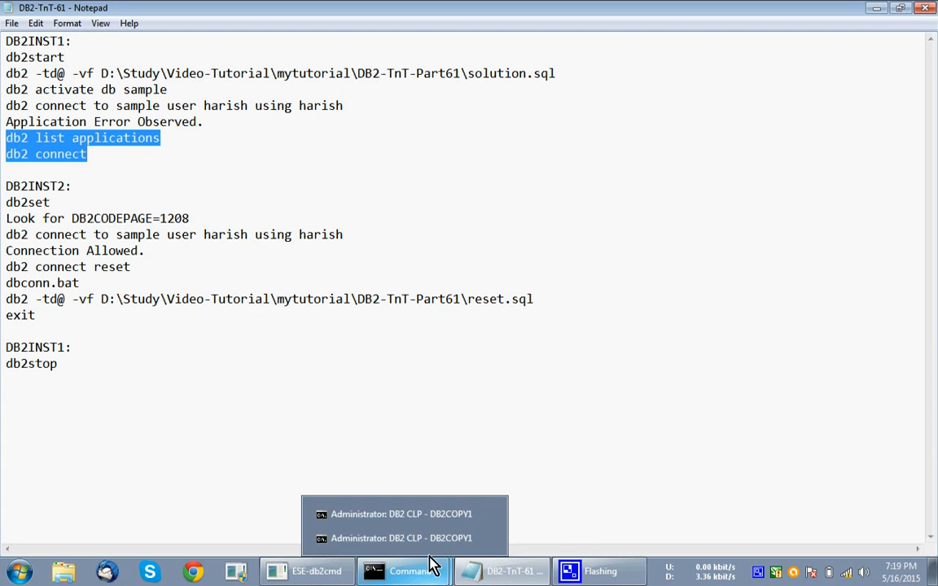
{"action": "left_click", "coordinate": [401, 514]}
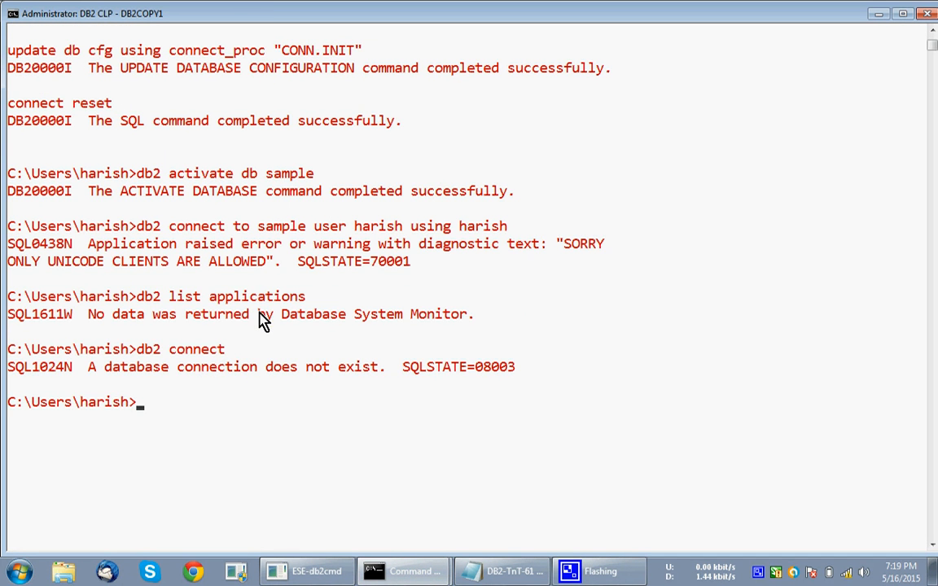
{"action": "mouse_move", "coordinate": [305, 386]}
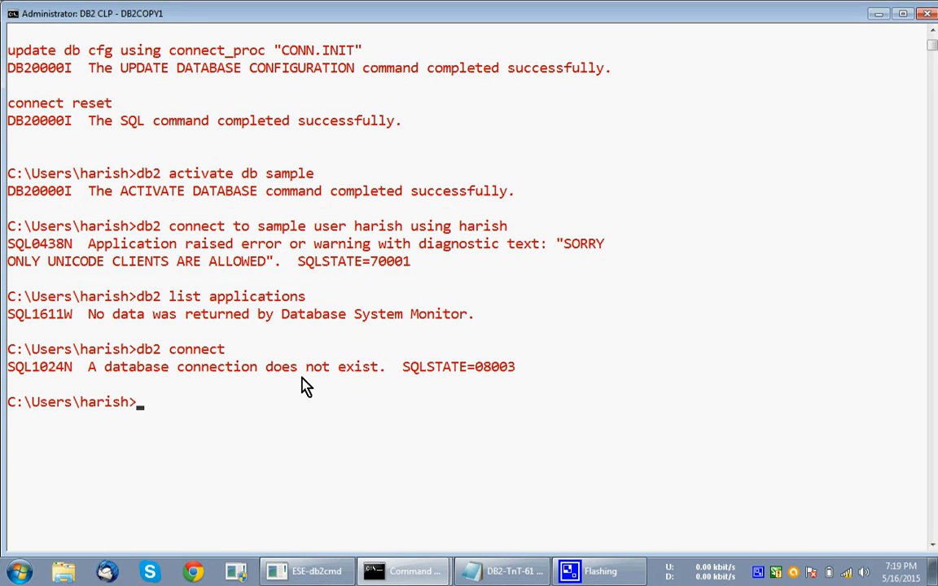
{"action": "mouse_move", "coordinate": [502, 571]}
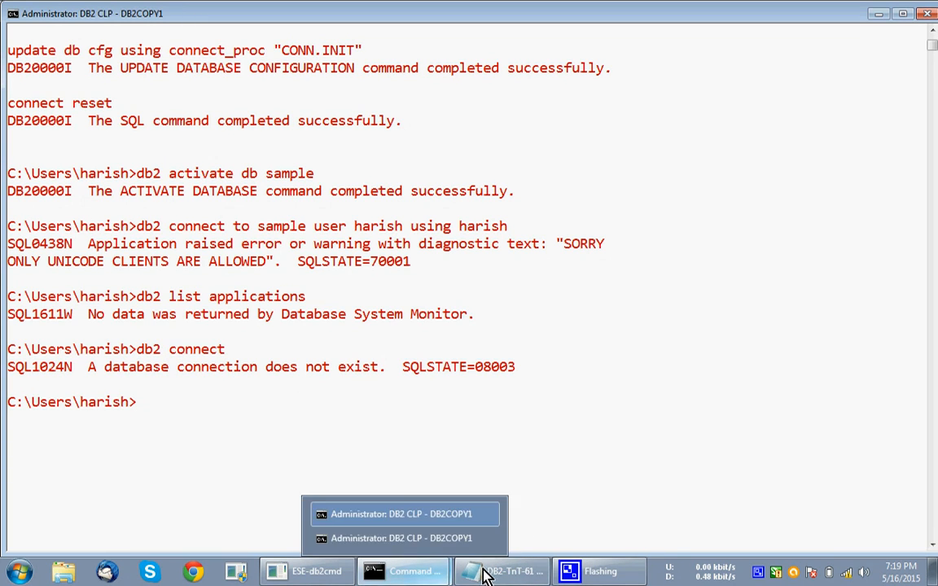
{"action": "left_click", "coordinate": [500, 571]}
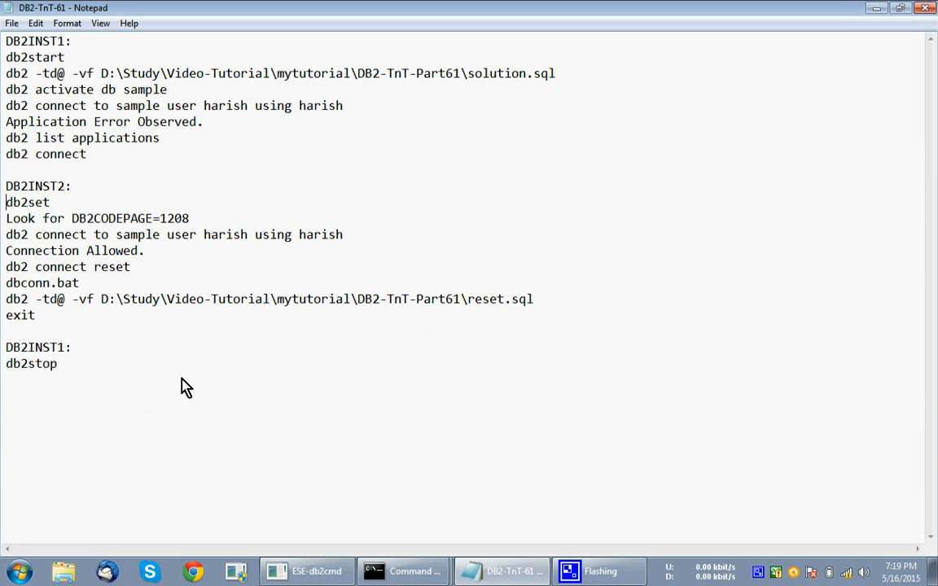
{"action": "double_click", "coordinate": [27, 202]}
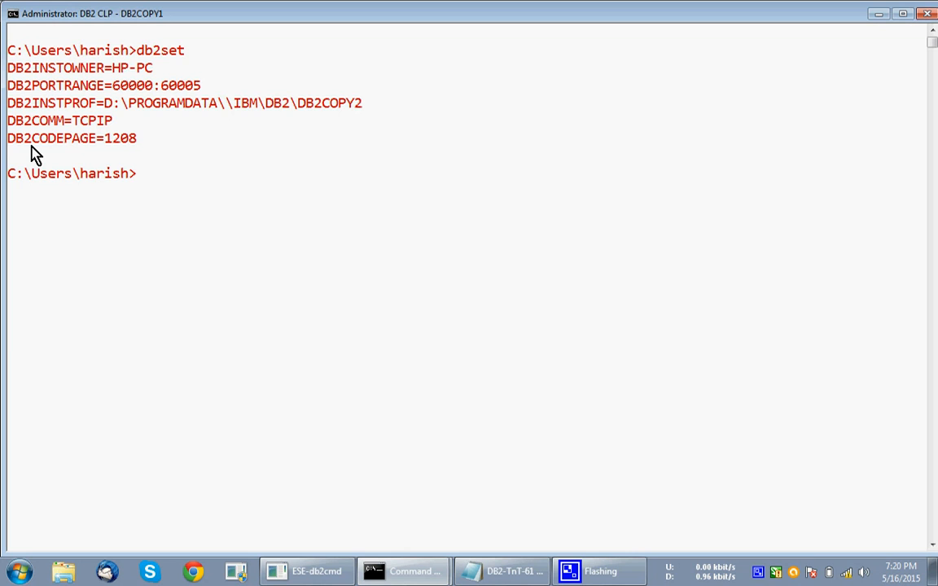
{"action": "mouse_move", "coordinate": [137, 151]}
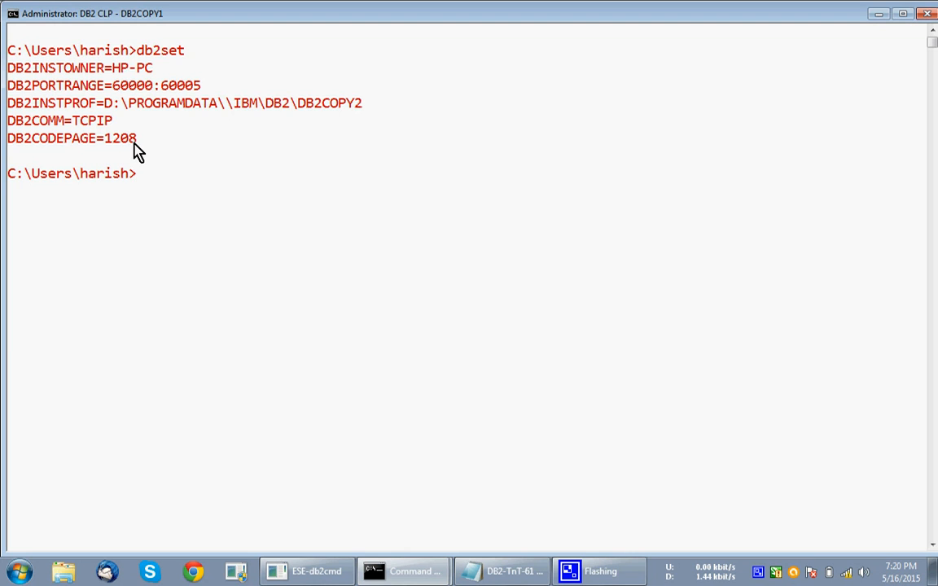
{"action": "mouse_move", "coordinate": [160, 153]}
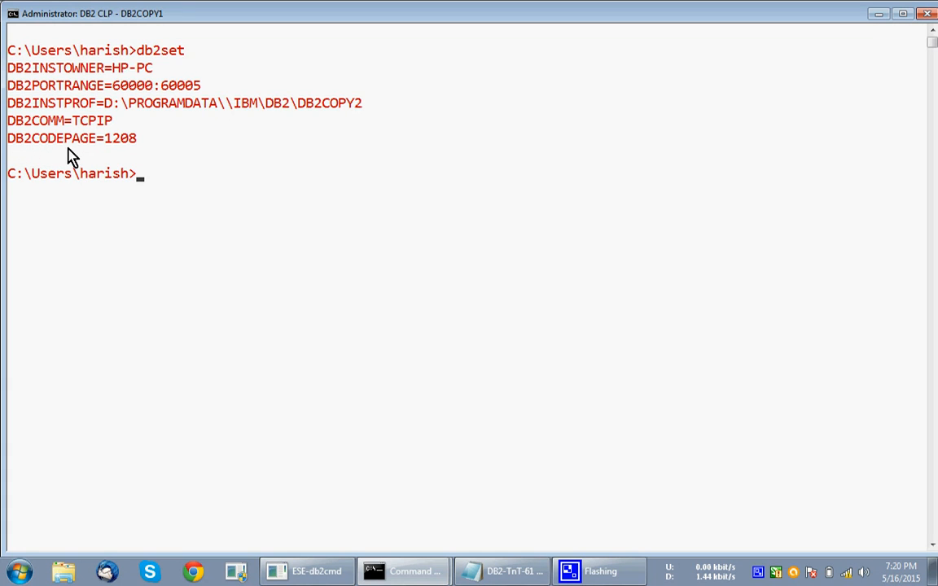
{"action": "mouse_move", "coordinate": [134, 153]}
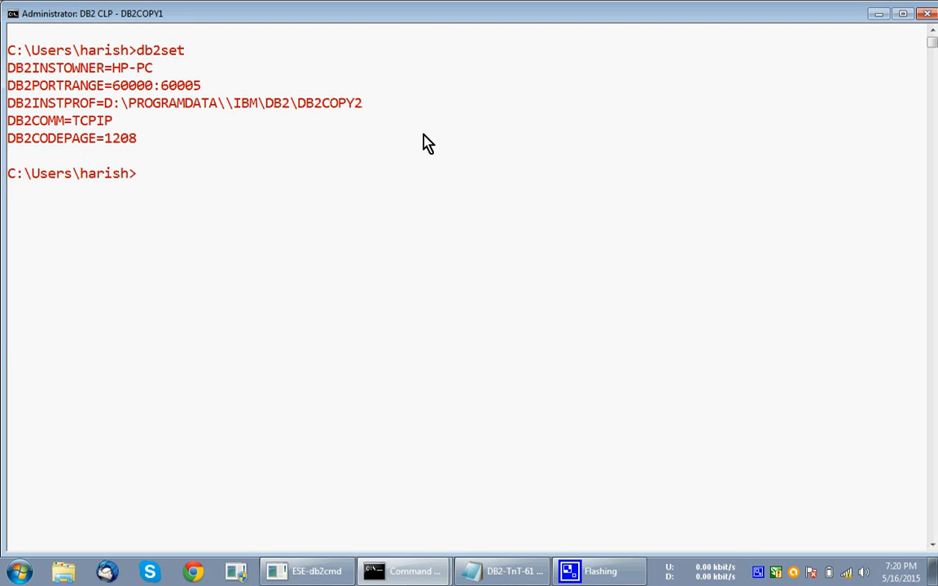
{"action": "type", "text": "db2 connect to sample user harish using harish"}
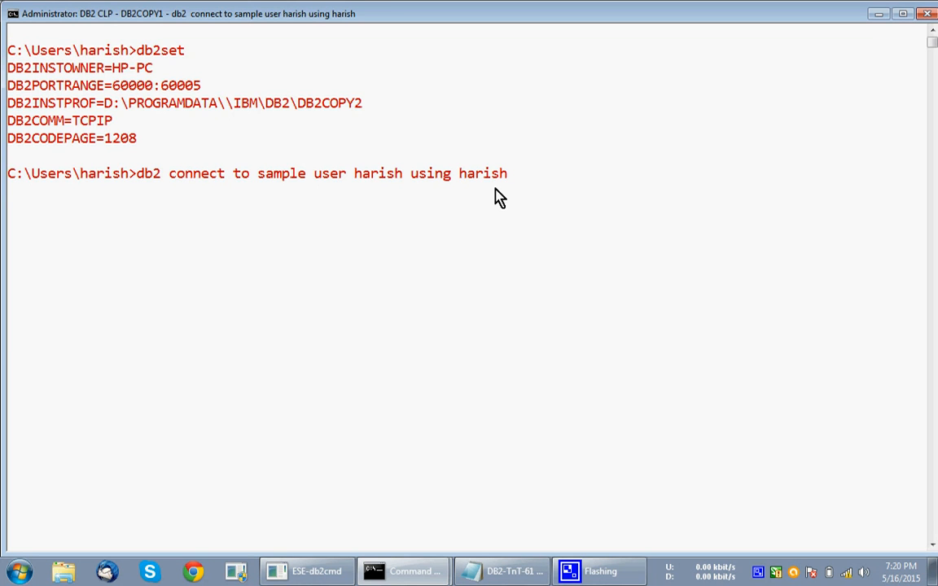
{"action": "mouse_move", "coordinate": [279, 294]}
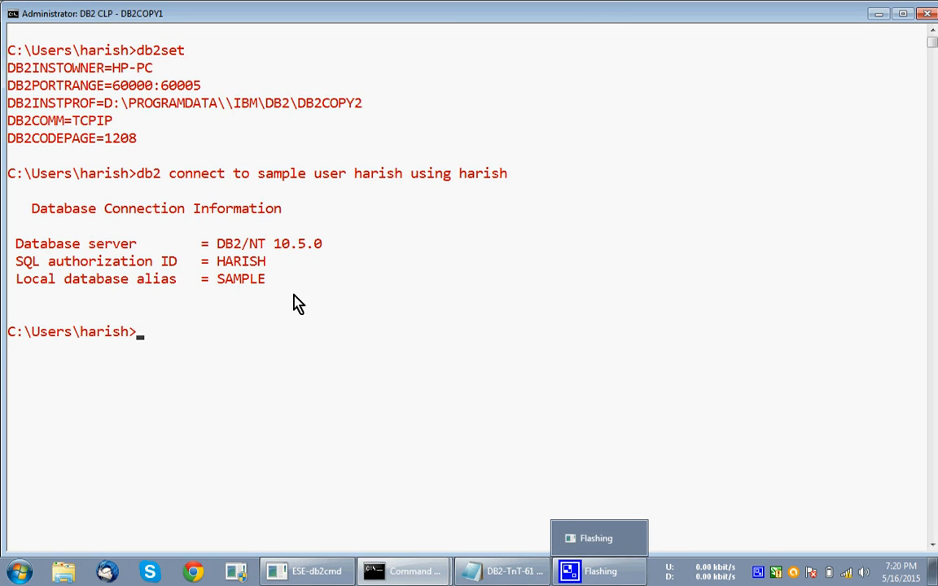
Return to the Notepad notes for the connect reset and dbconn.bat commands.
{"action": "left_click", "coordinate": [502, 570]}
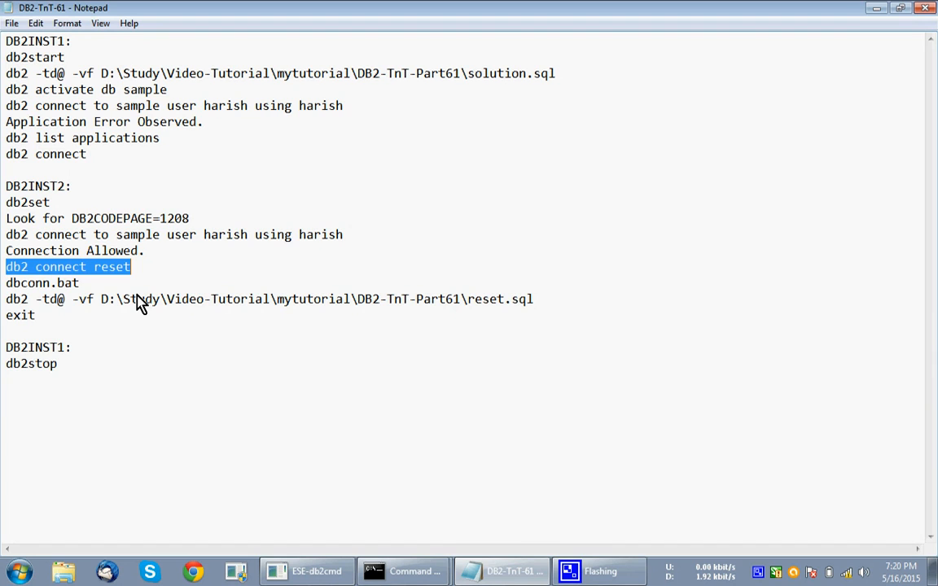
{"action": "mouse_move", "coordinate": [132, 302]}
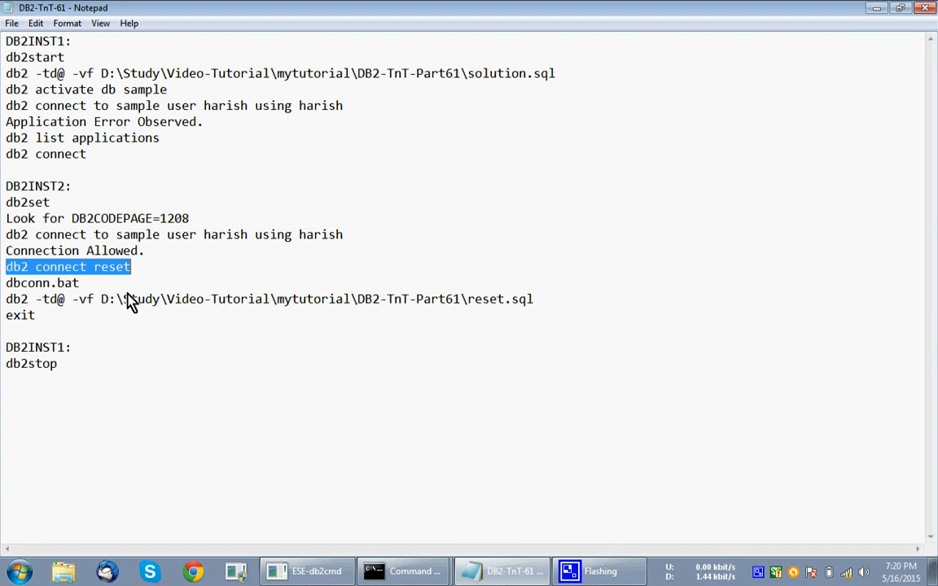
{"action": "mouse_move", "coordinate": [519, 536]}
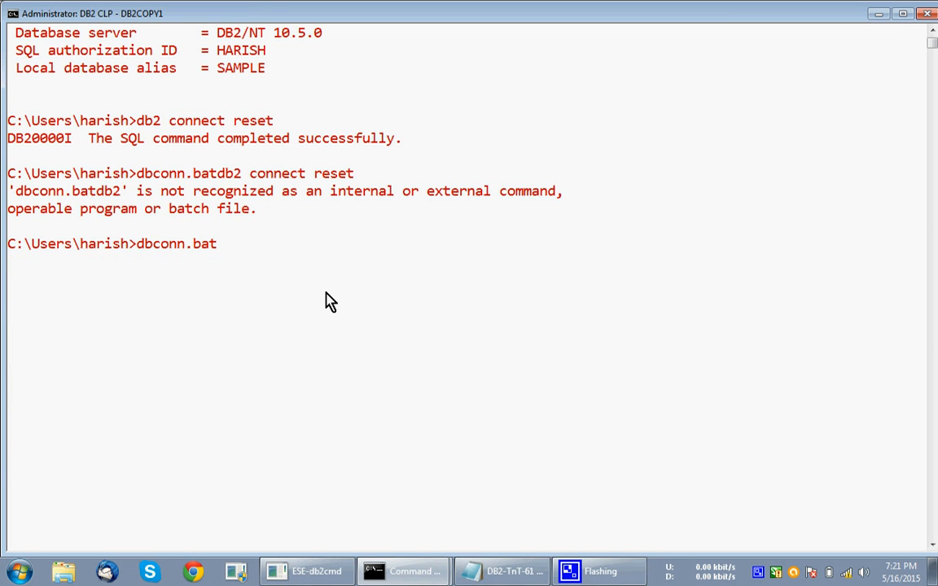
{"action": "mouse_move", "coordinate": [218, 192]}
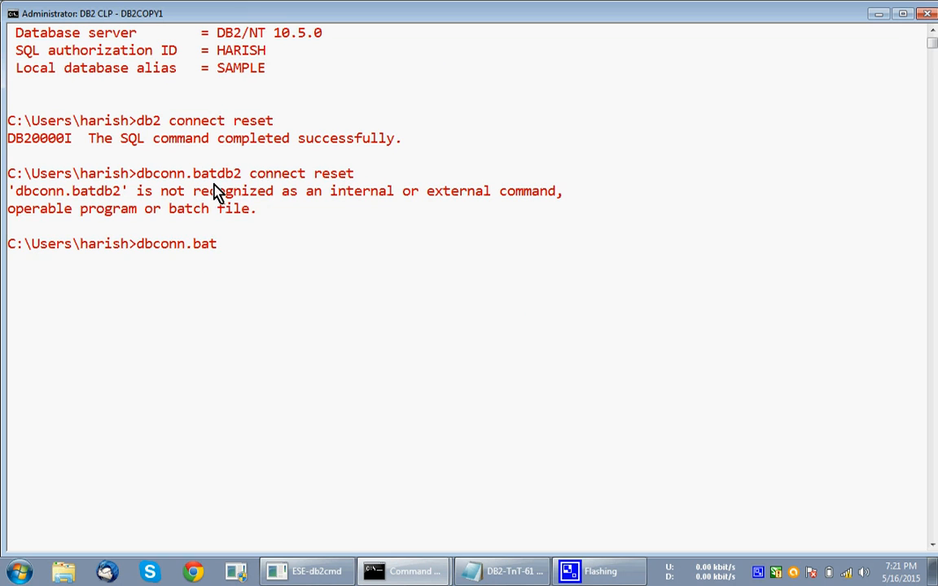
{"action": "mouse_move", "coordinate": [281, 226]}
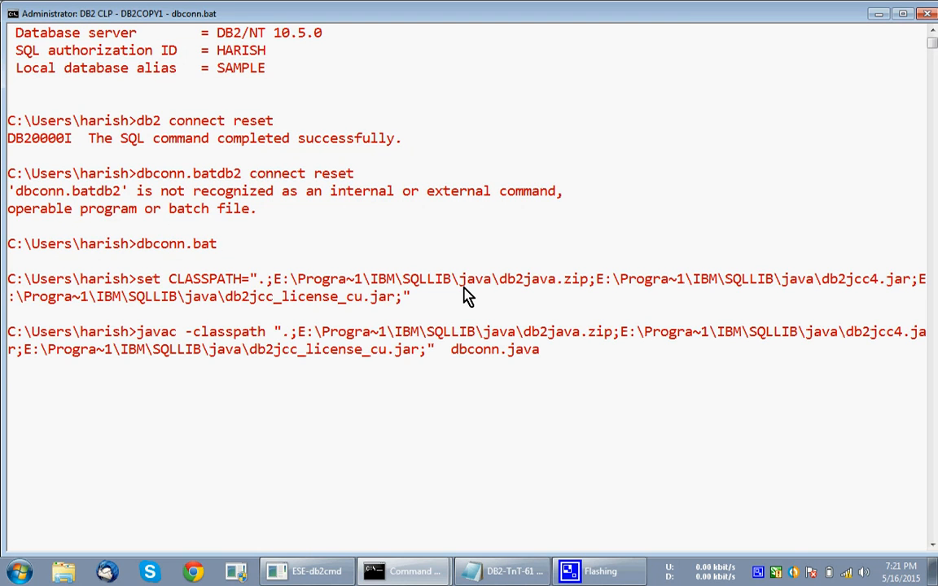
{"action": "mouse_move", "coordinate": [497, 304]}
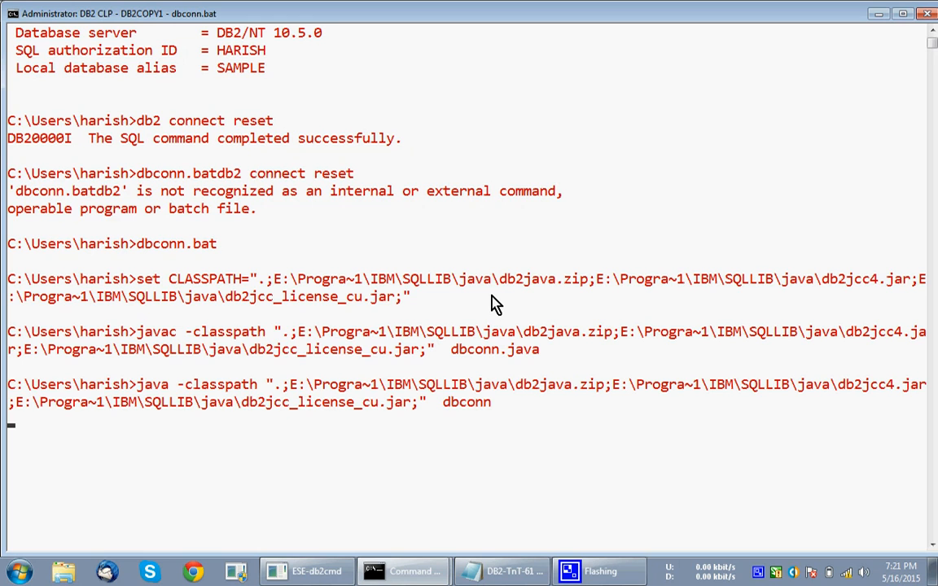
{"action": "mouse_move", "coordinate": [613, 296]}
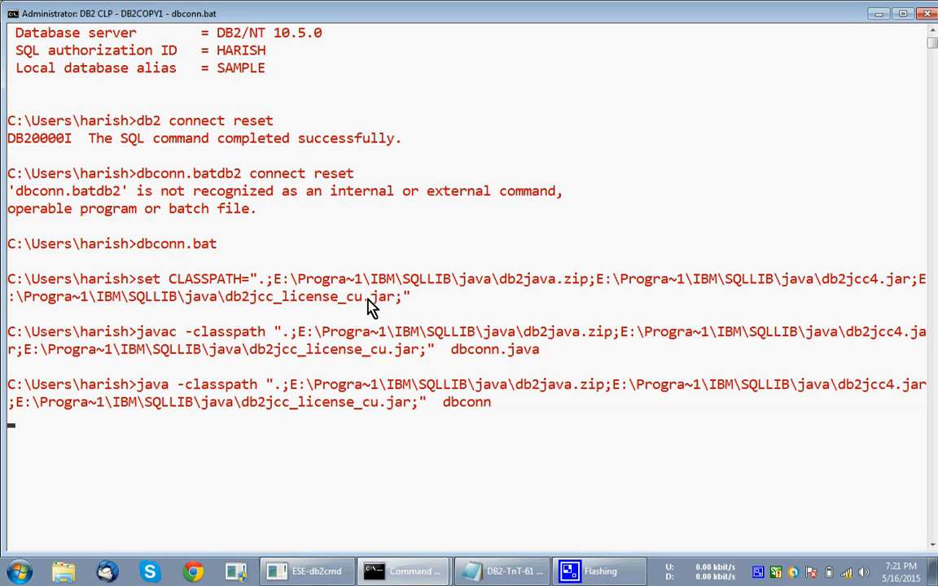
{"action": "mouse_move", "coordinate": [536, 328]}
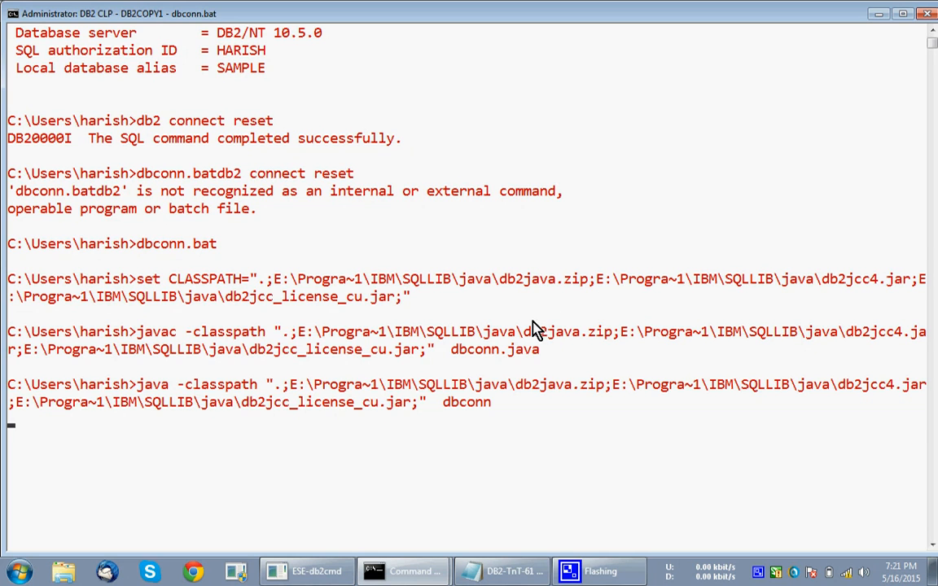
{"action": "mouse_move", "coordinate": [480, 337]}
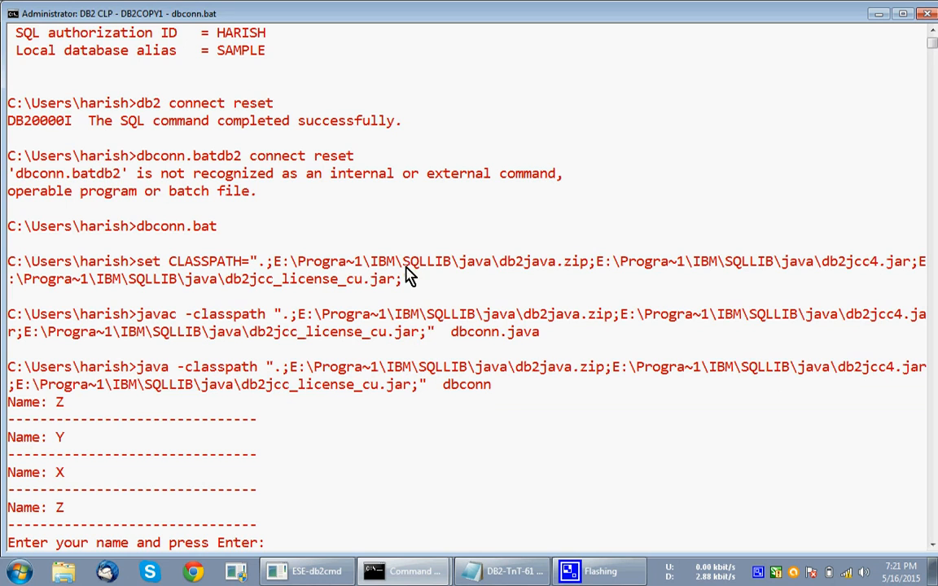
{"action": "mouse_move", "coordinate": [390, 289]}
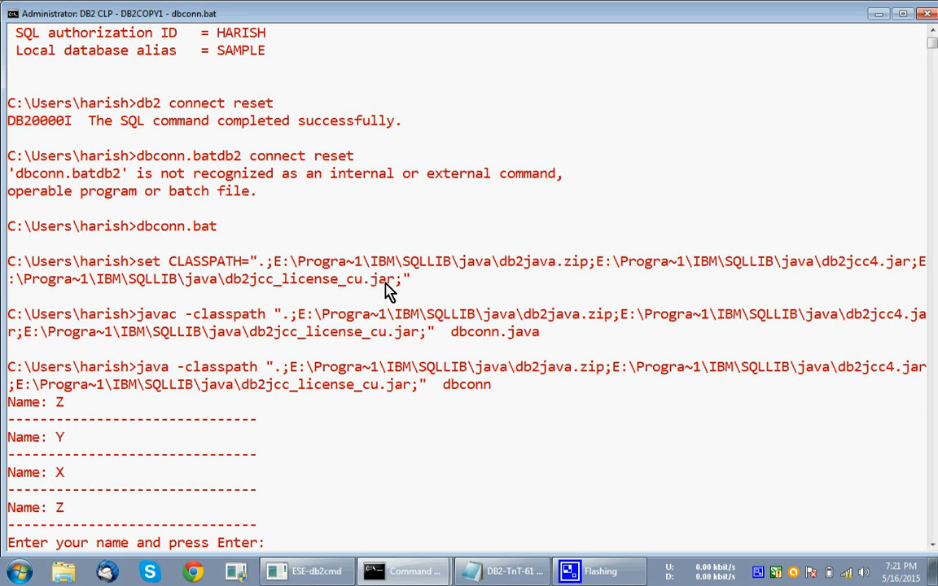
{"action": "mouse_move", "coordinate": [224, 333]}
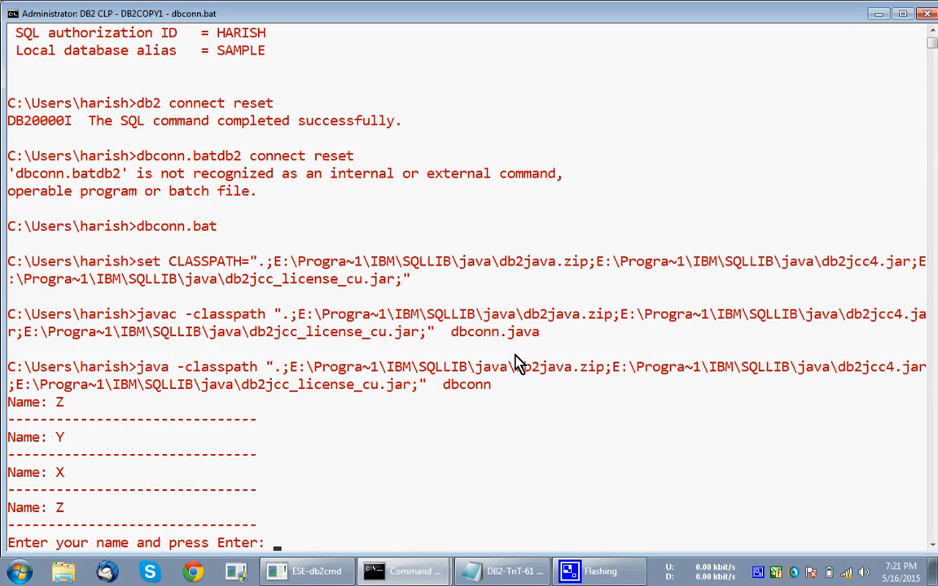
{"action": "mouse_move", "coordinate": [458, 409]}
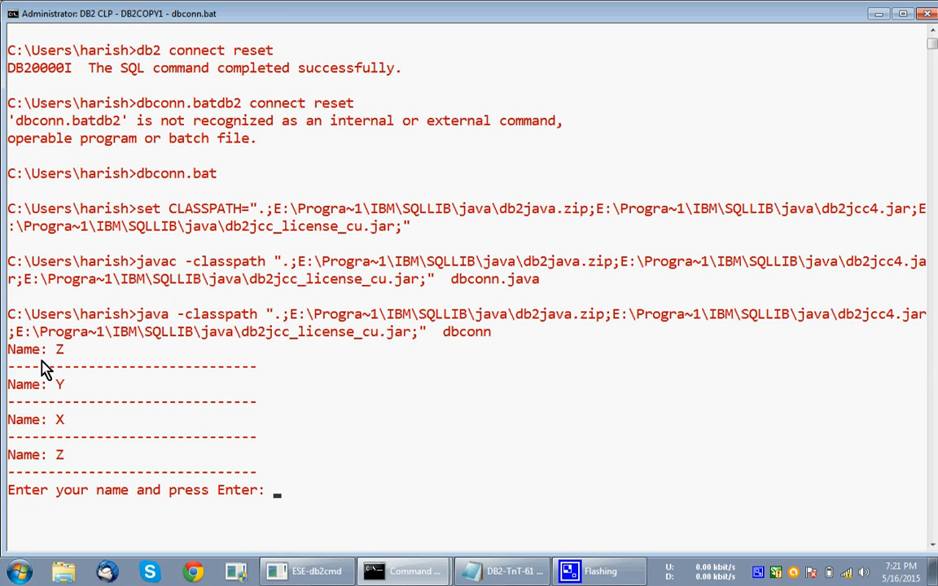
{"action": "mouse_move", "coordinate": [81, 474]}
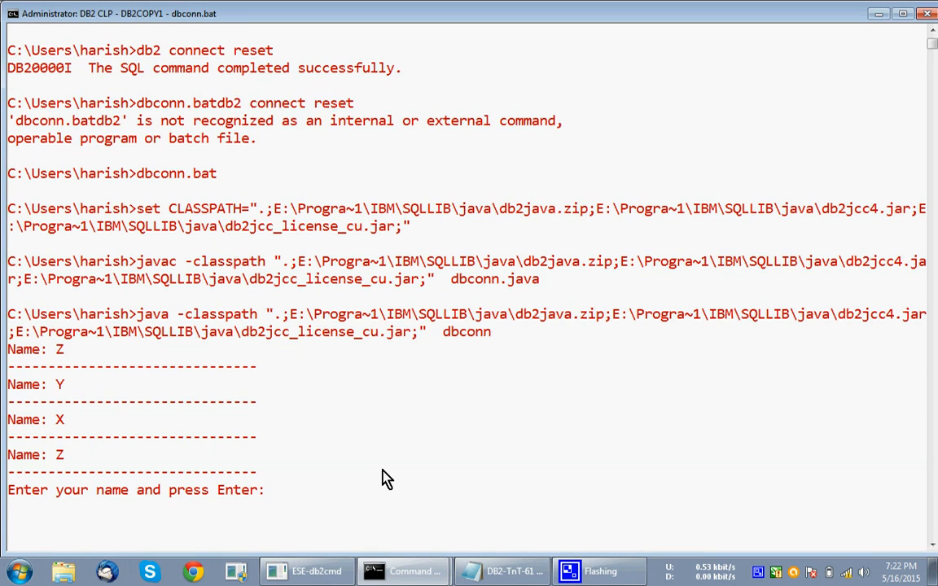
Enter the name q at dbconn's 'Enter your name' prompt.
{"action": "type", "text": "q"}
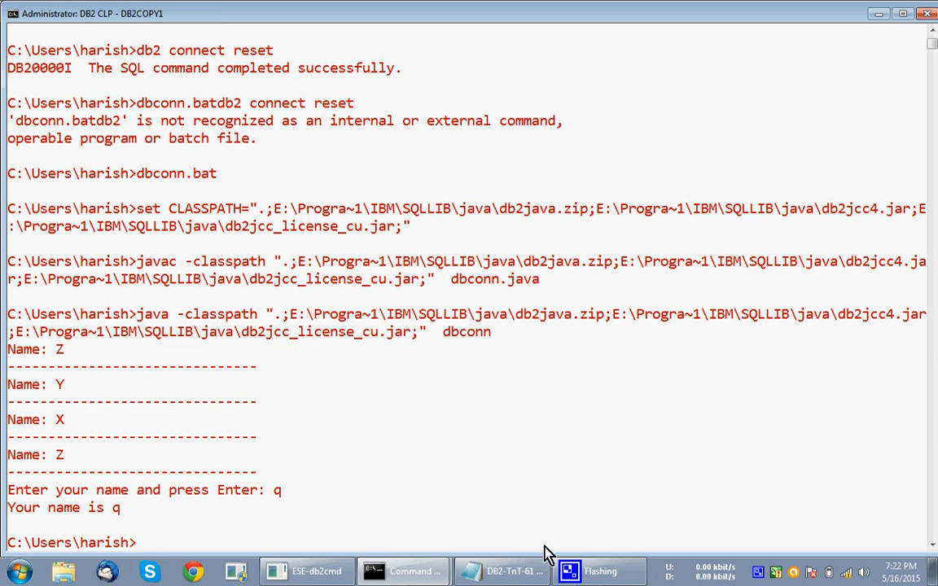
{"action": "mouse_move", "coordinate": [448, 519]}
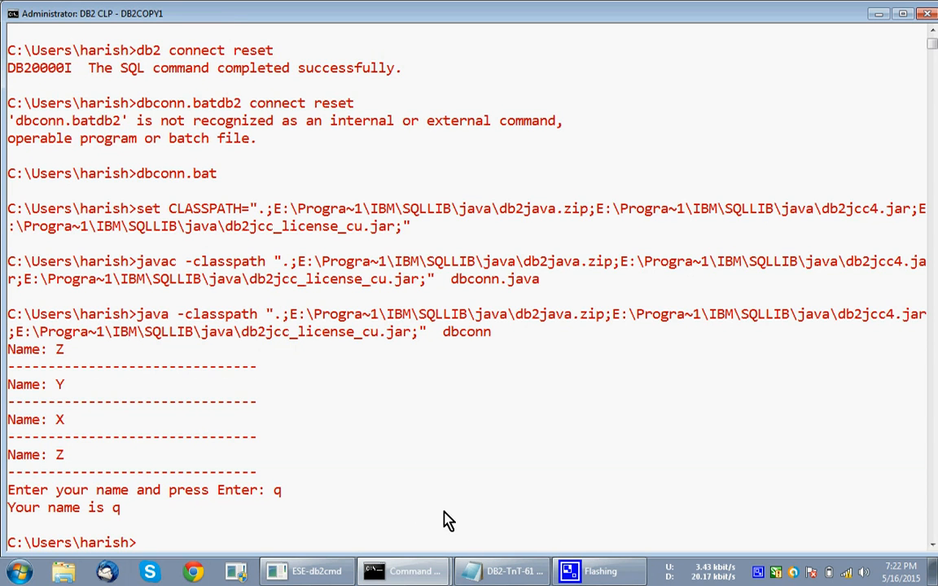